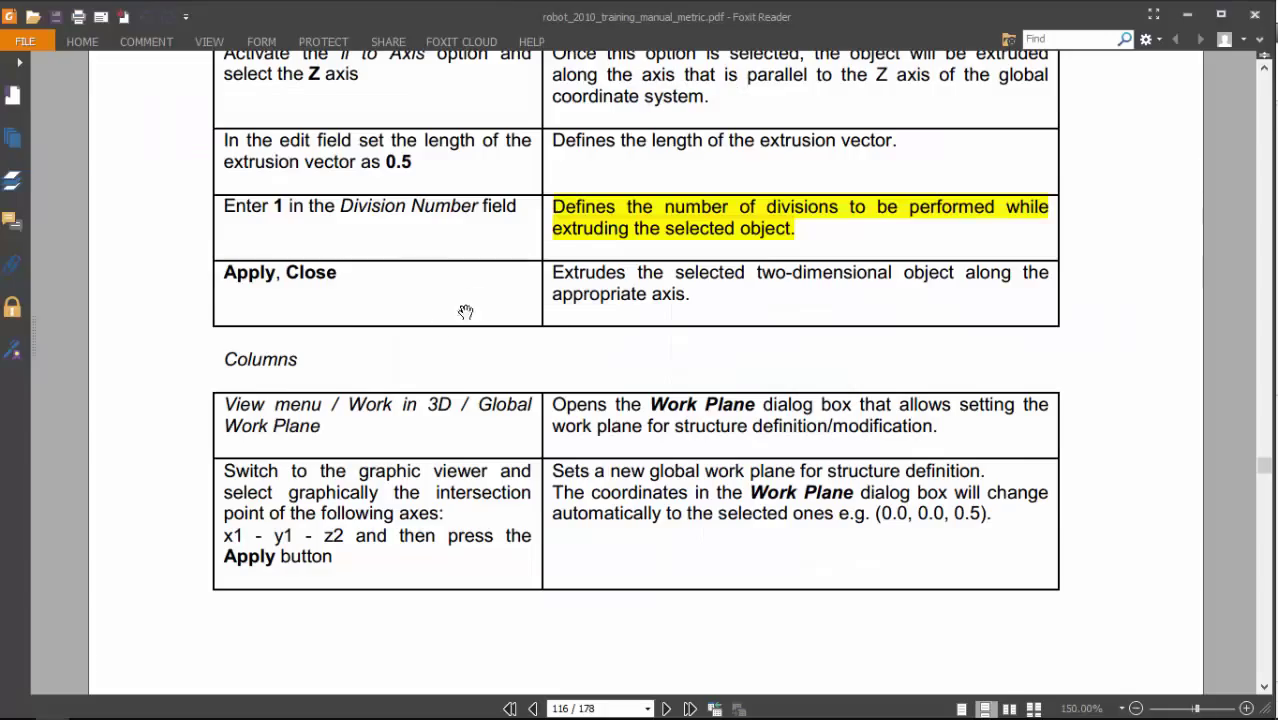
mouse_move(220, 340)
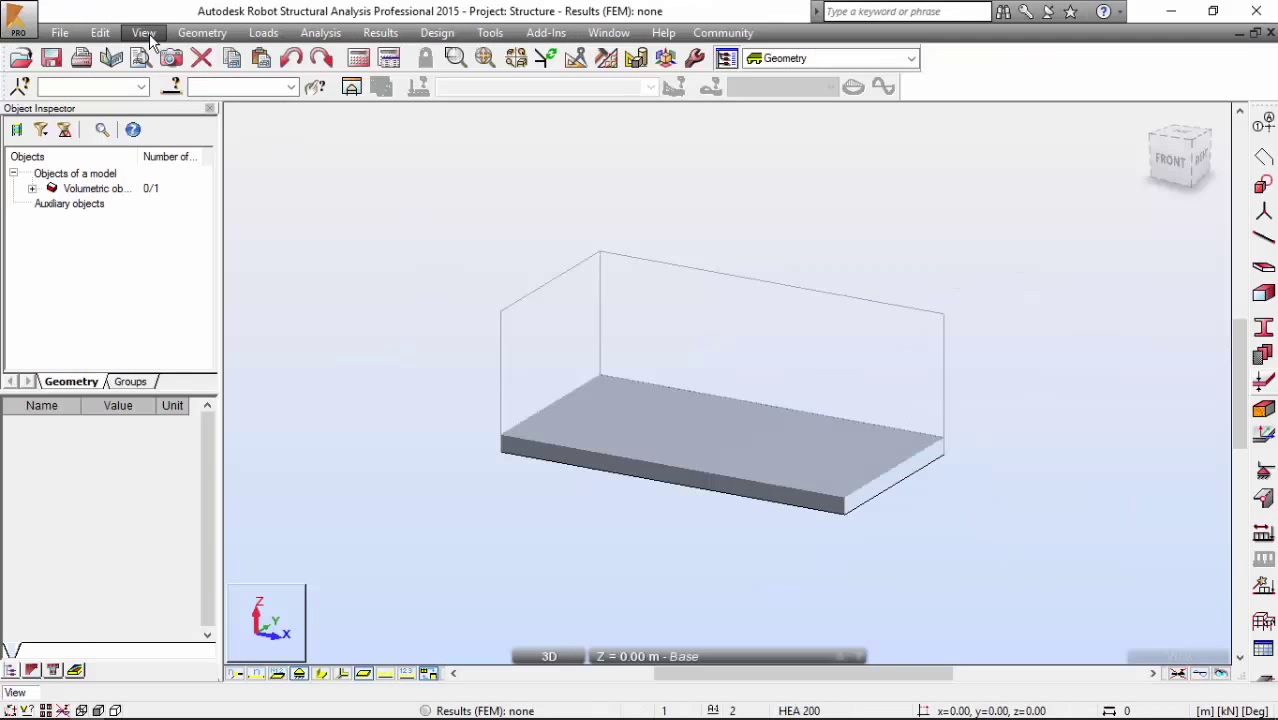
Set the global work plane at the x1-y1-z2 intersection, Z = 0.50 m
click(143, 32)
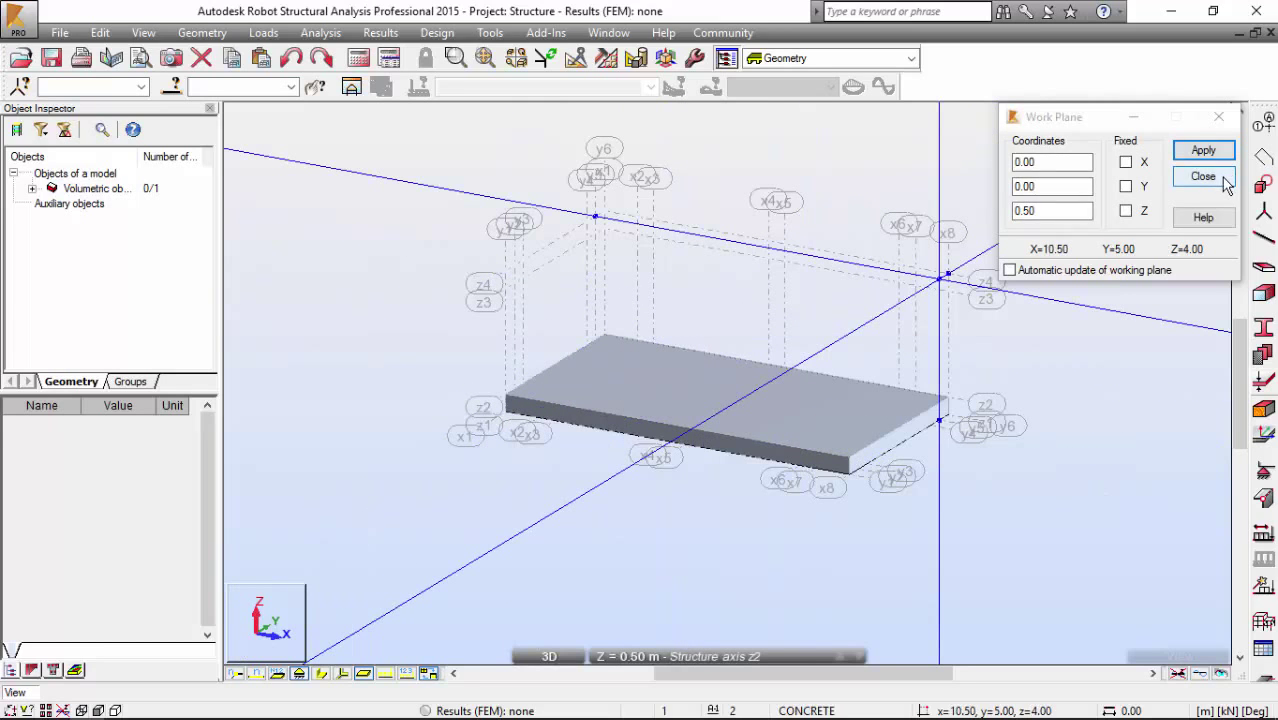
click(1203, 176)
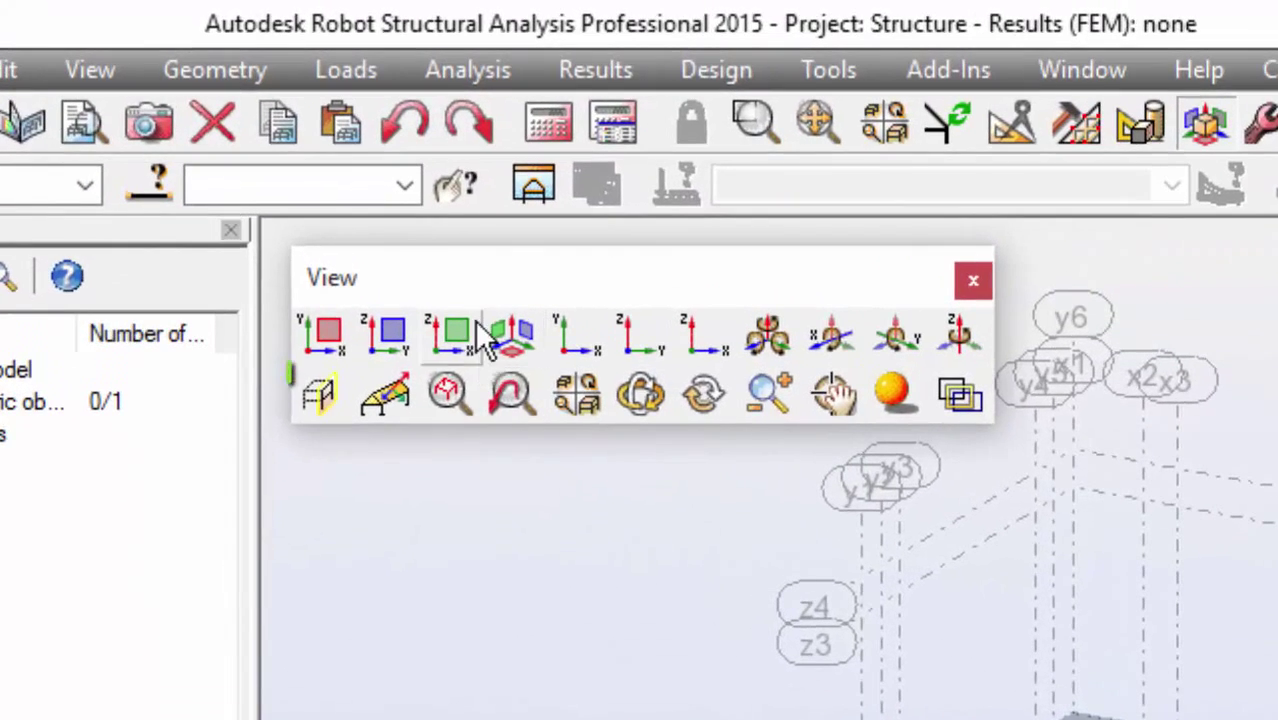
mouse_move(323, 393)
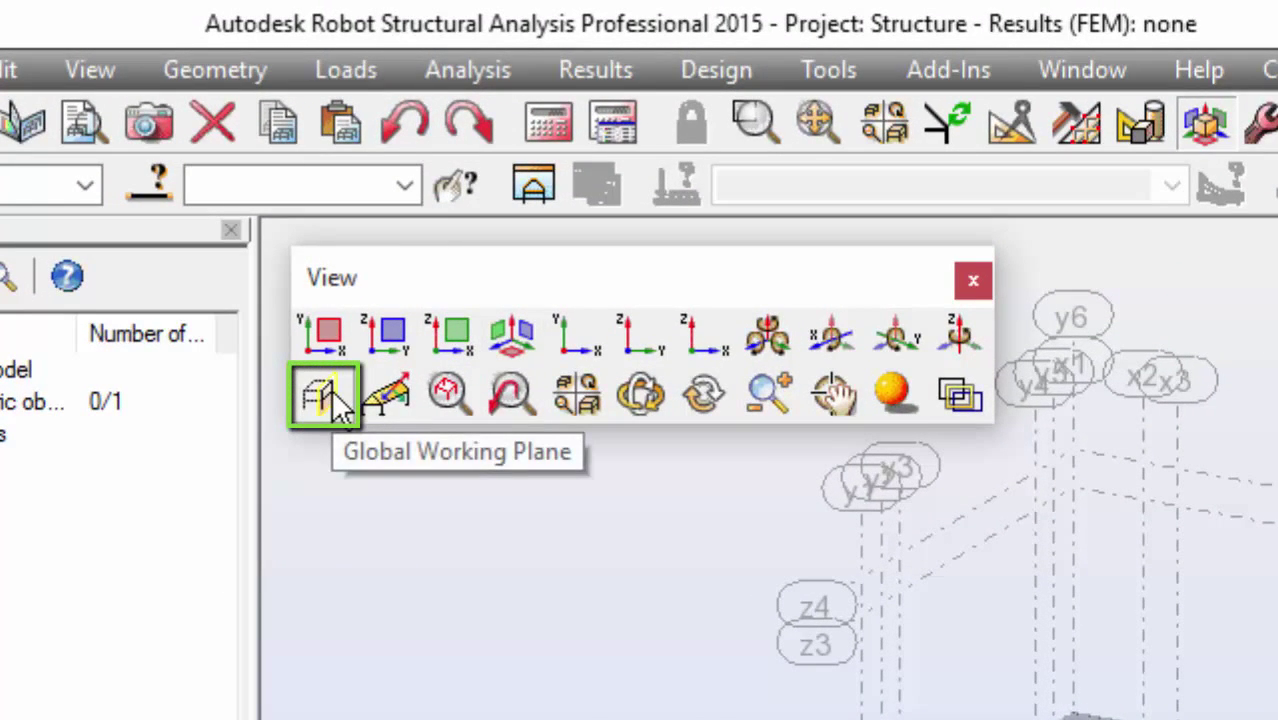
mouse_move(405, 490)
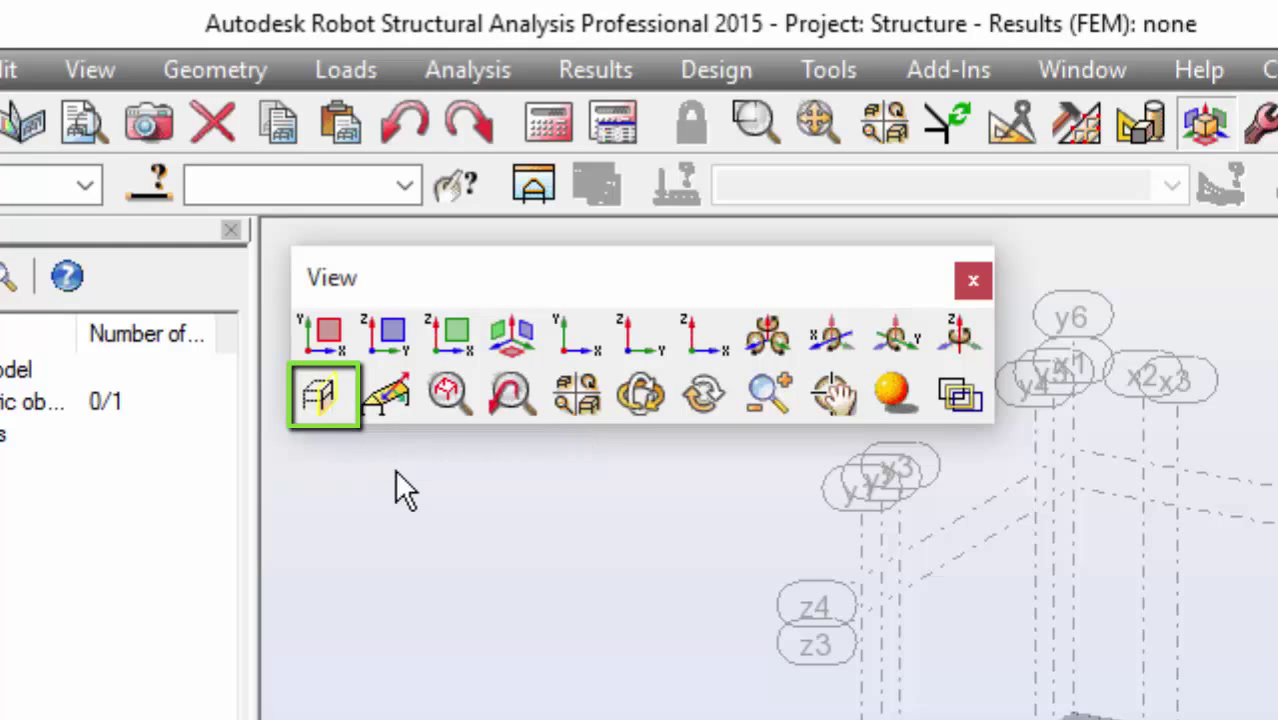
mouse_move(270, 150)
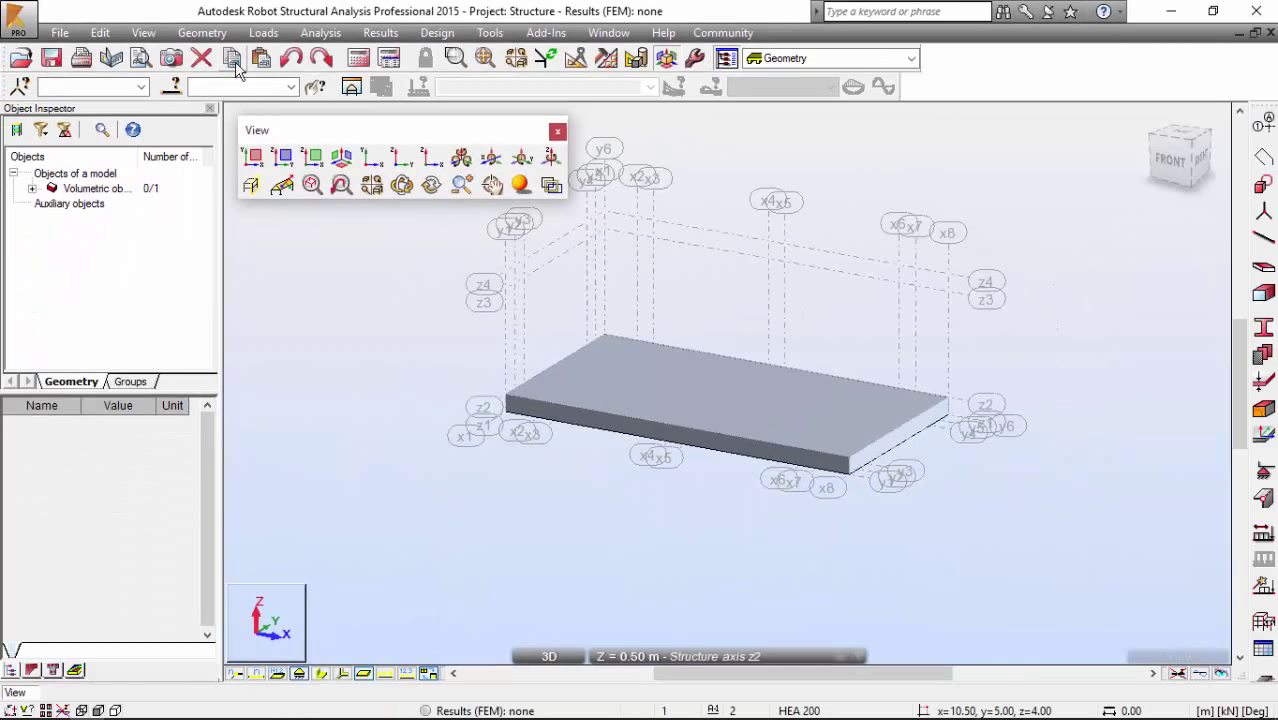
Switch the view to XY plan projection from above
click(143, 33)
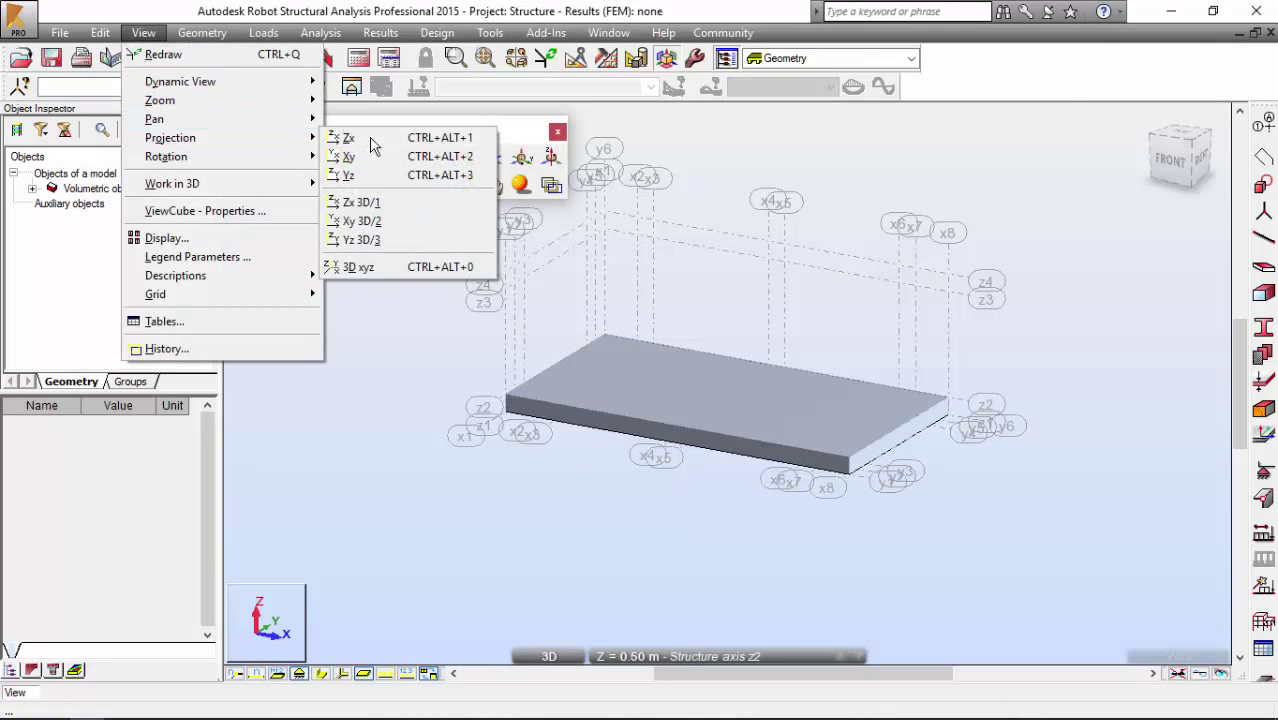
mouse_move(378, 156)
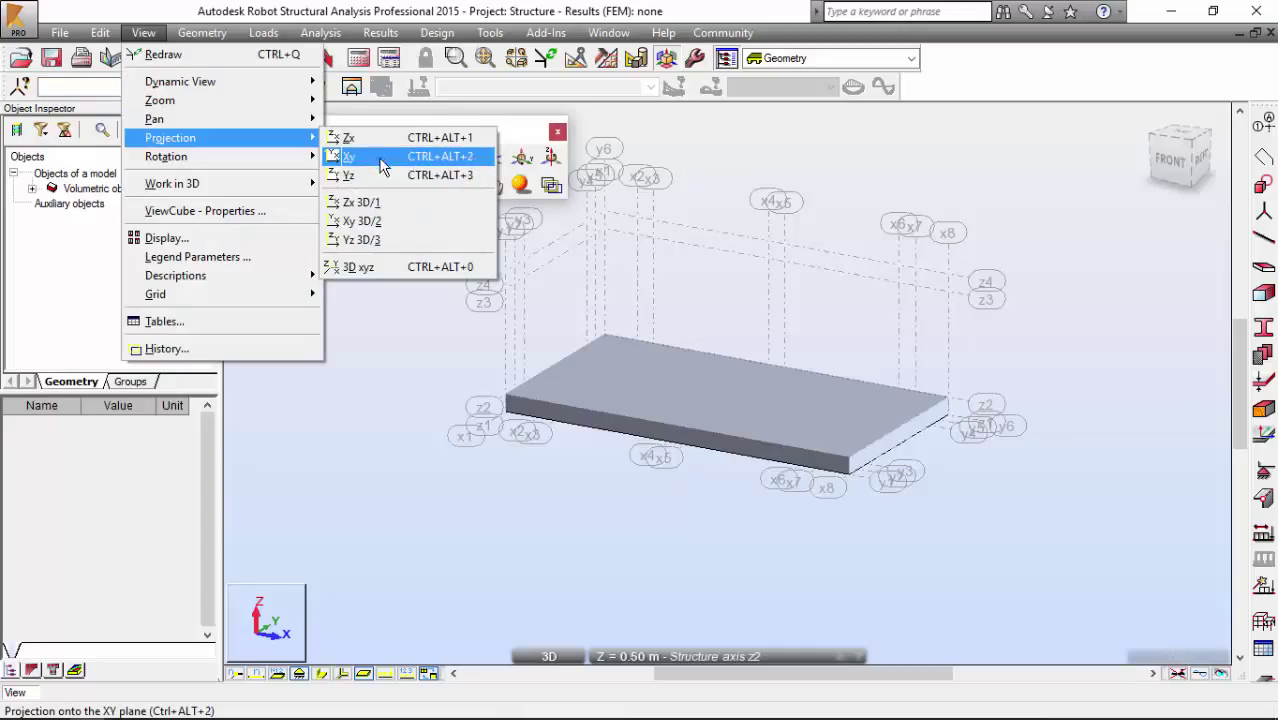
click(349, 156)
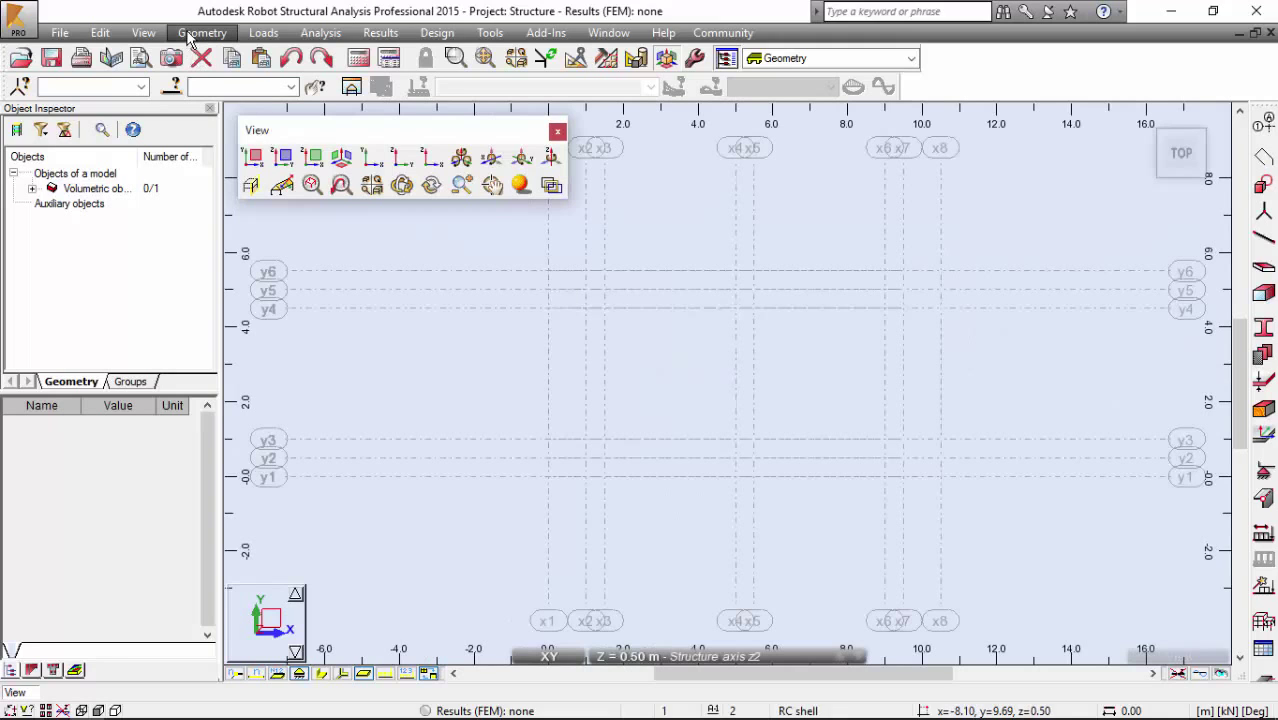
Create a cube column with corners (1.00, 0.50), (1.50, 0.50), (1.50, 1.00) and set its height
click(202, 33)
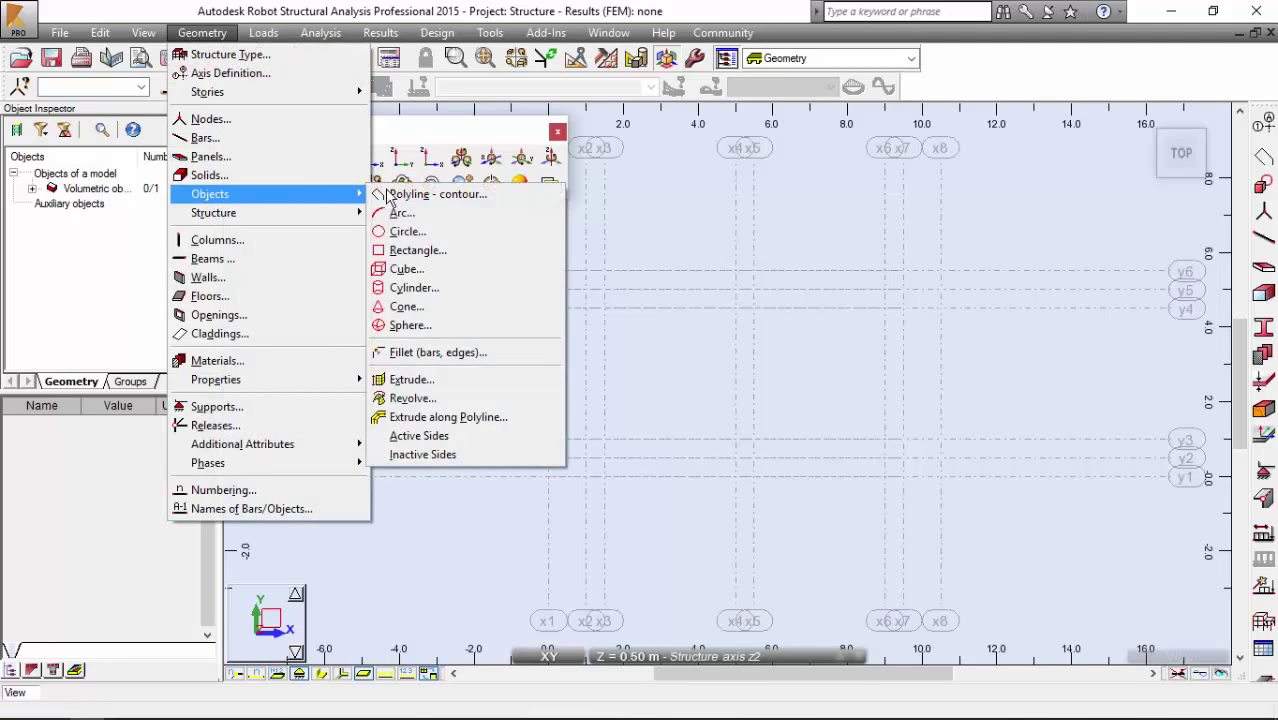
click(407, 268)
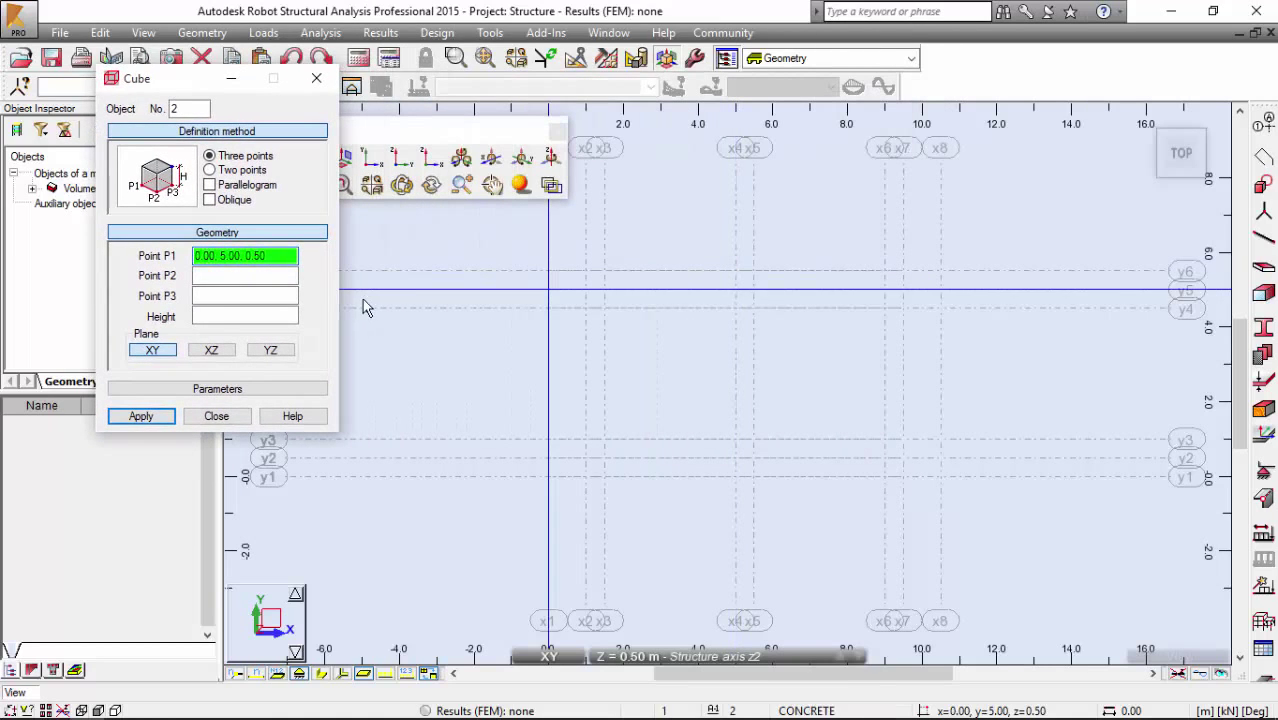
click(585, 390)
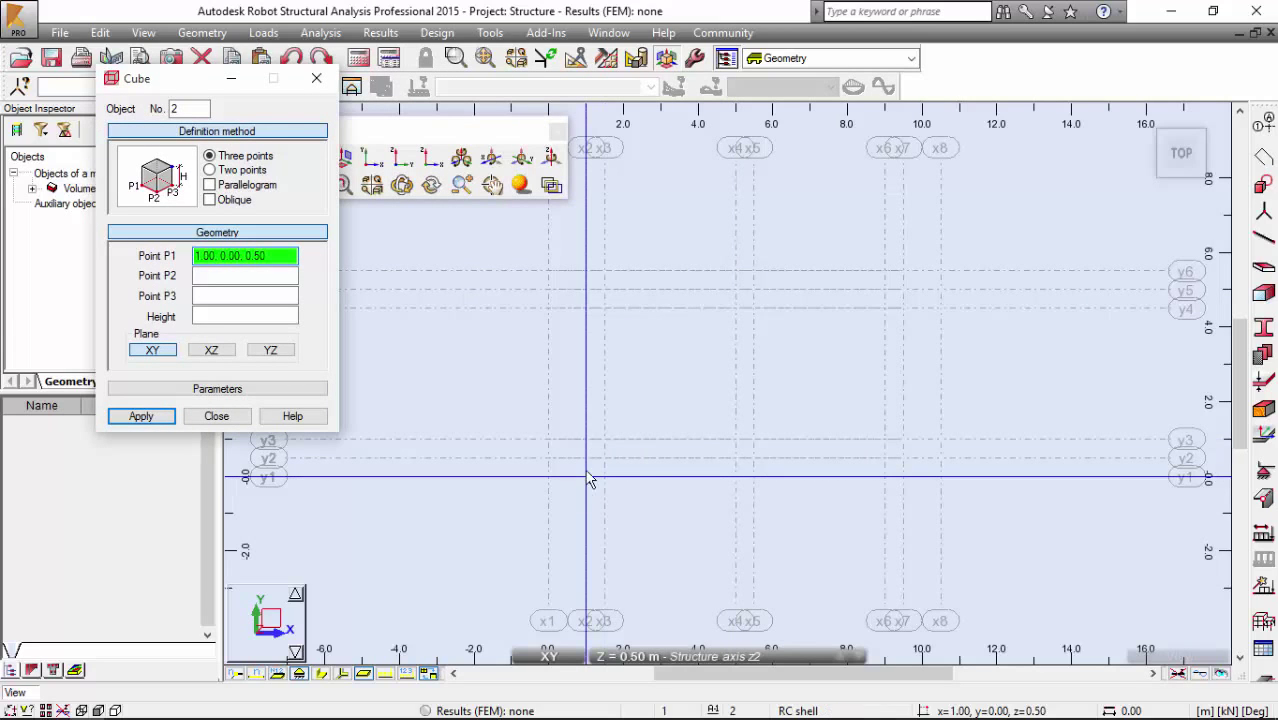
click(603, 465)
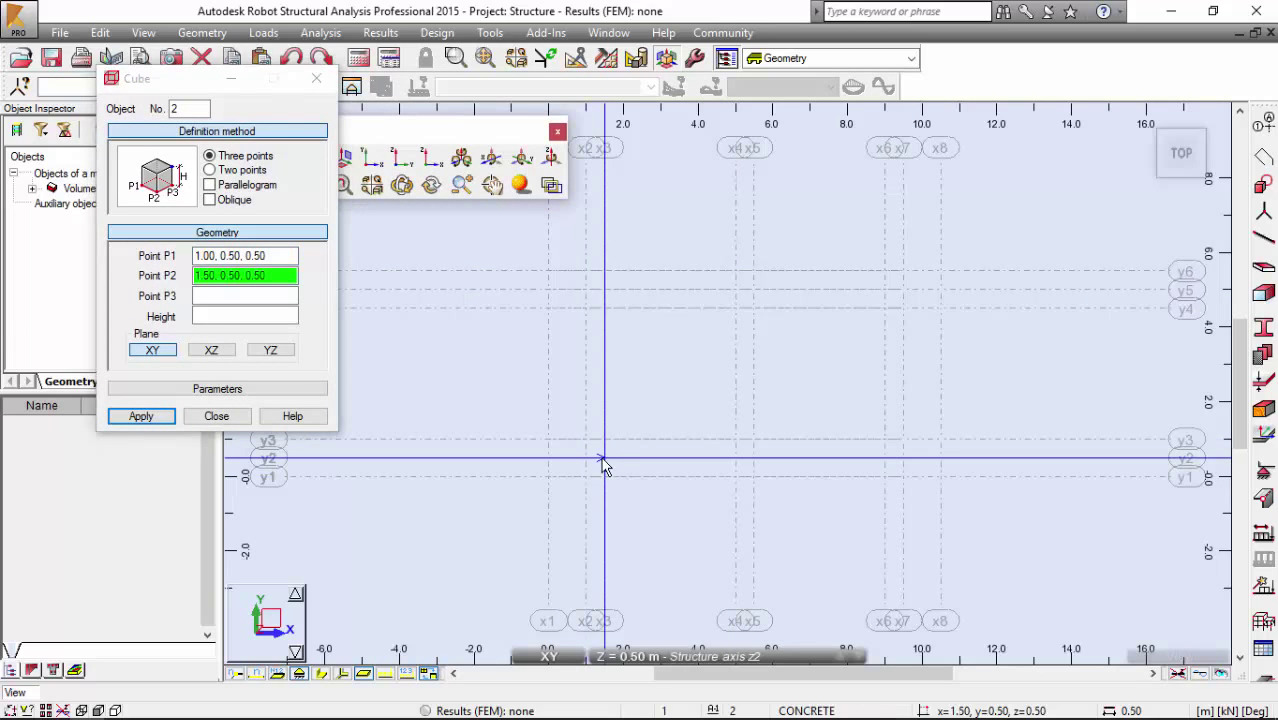
click(603, 443)
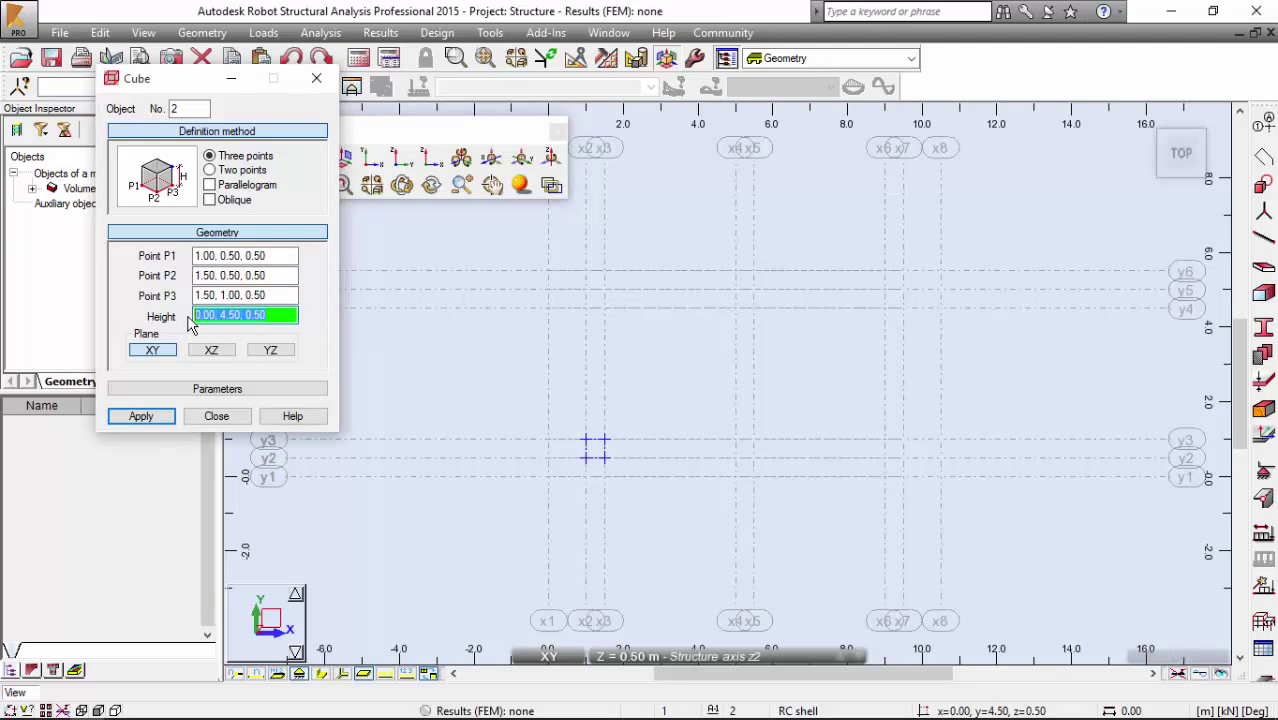
click(140, 416)
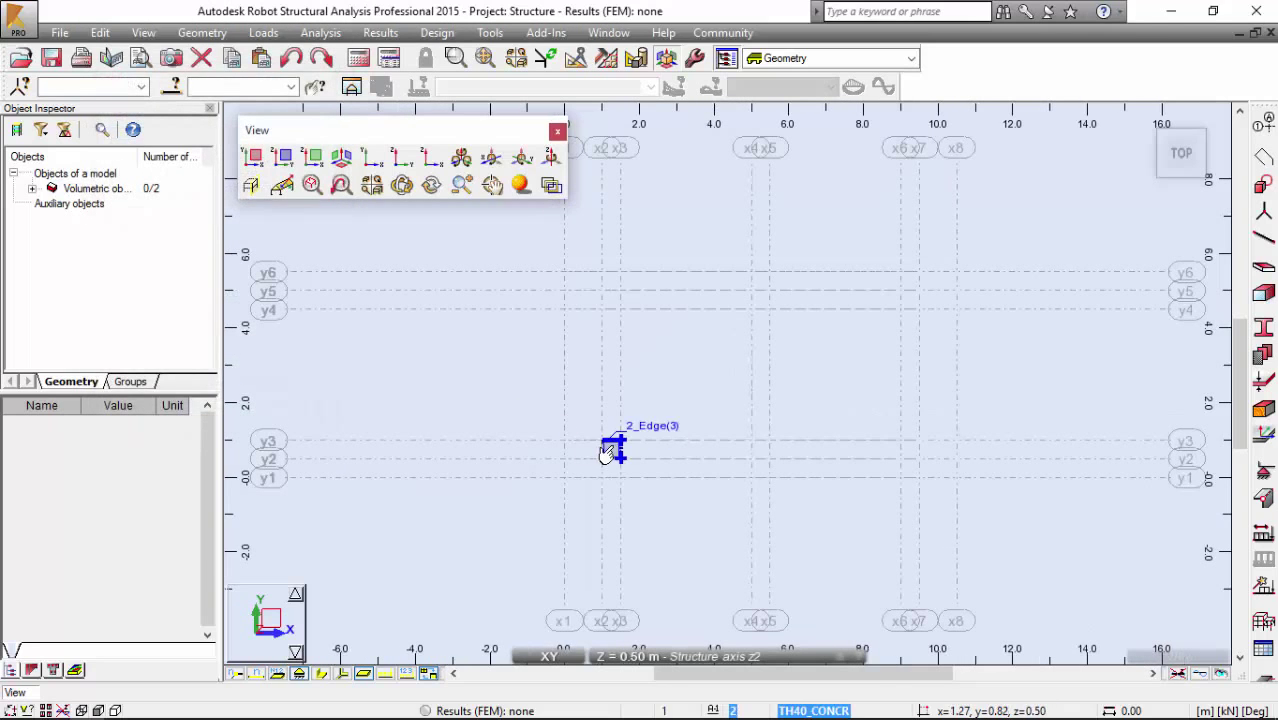
Select the column and Translate-copy it by vector 0,4,0
click(614, 447)
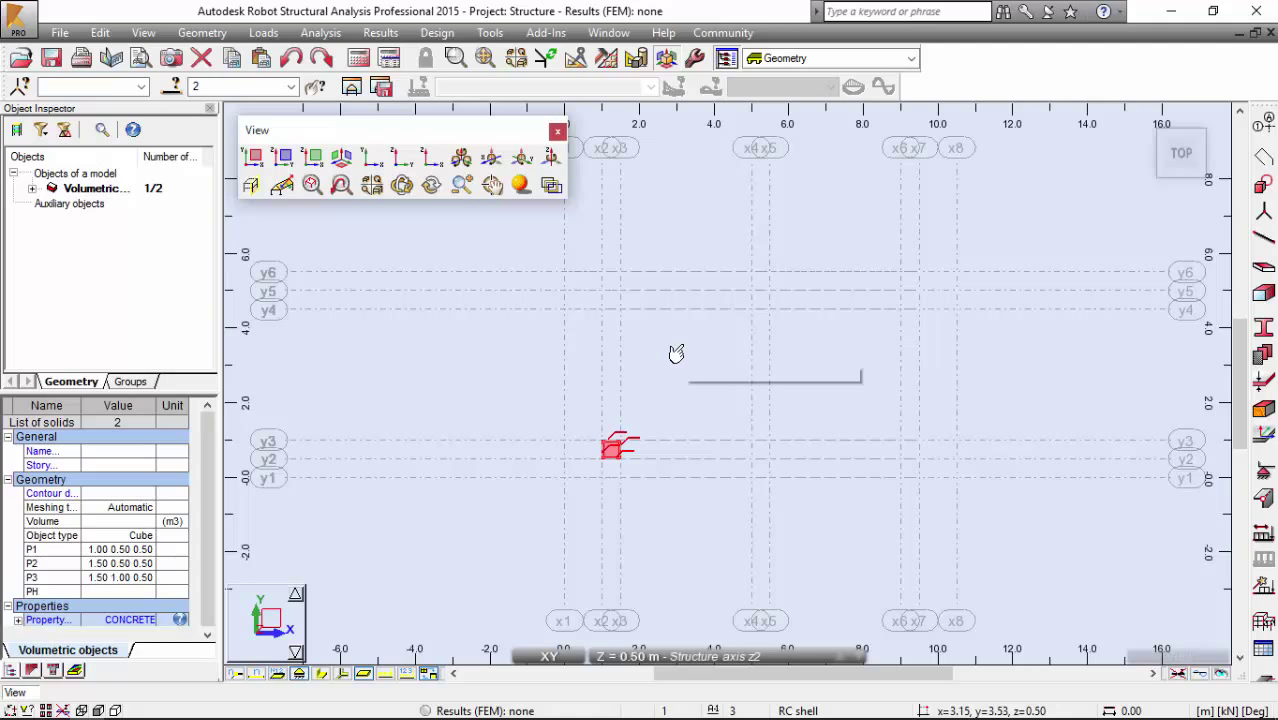
mouse_move(684, 356)
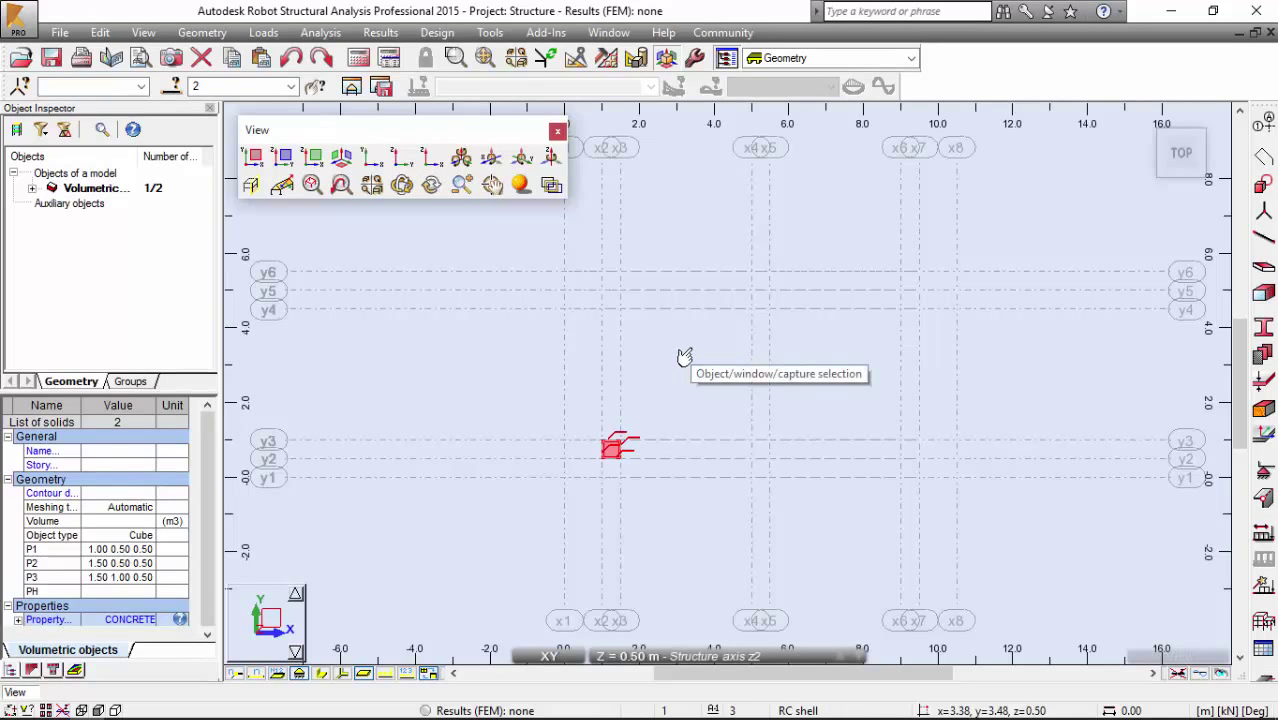
mouse_move(290, 635)
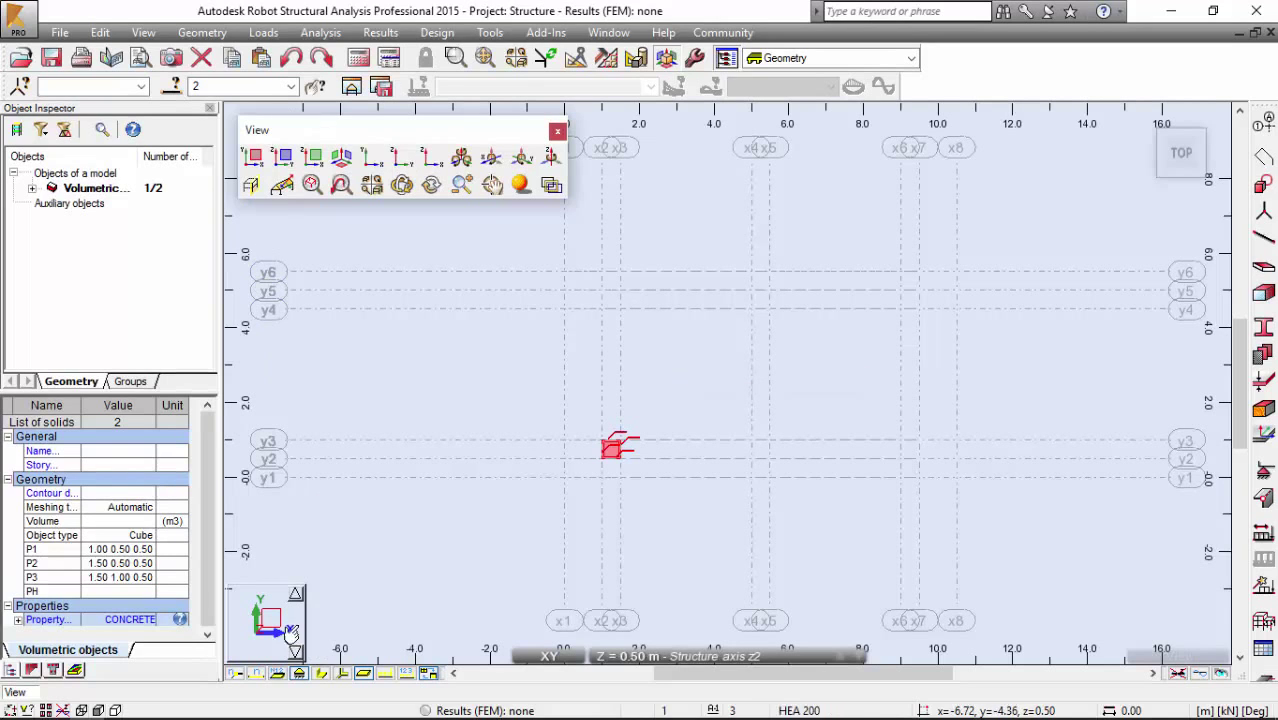
click(202, 33)
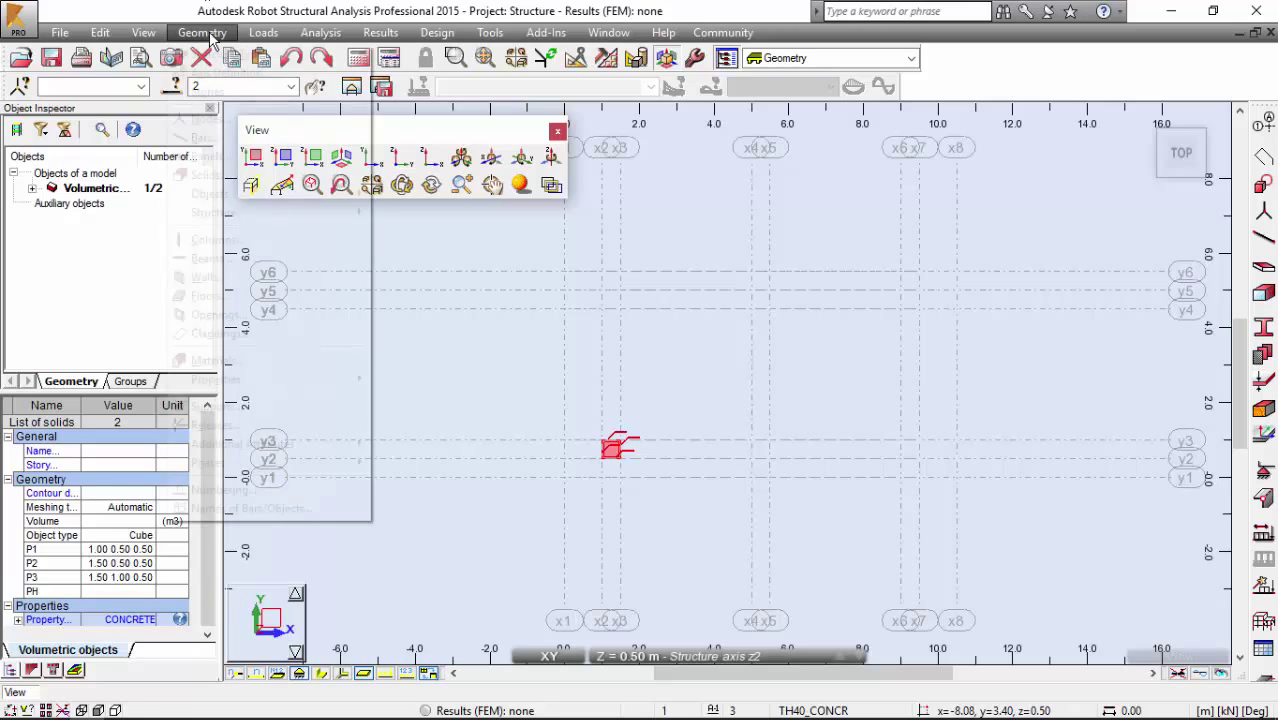
click(100, 33)
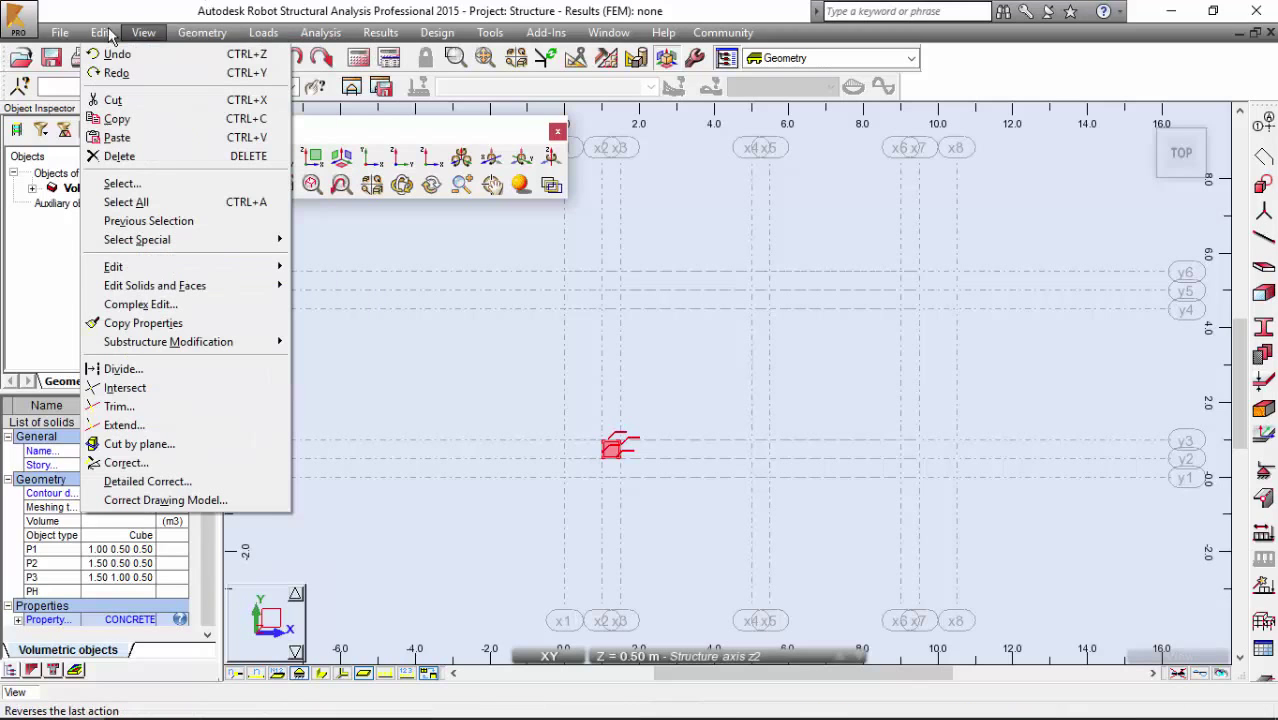
mouse_move(137, 239)
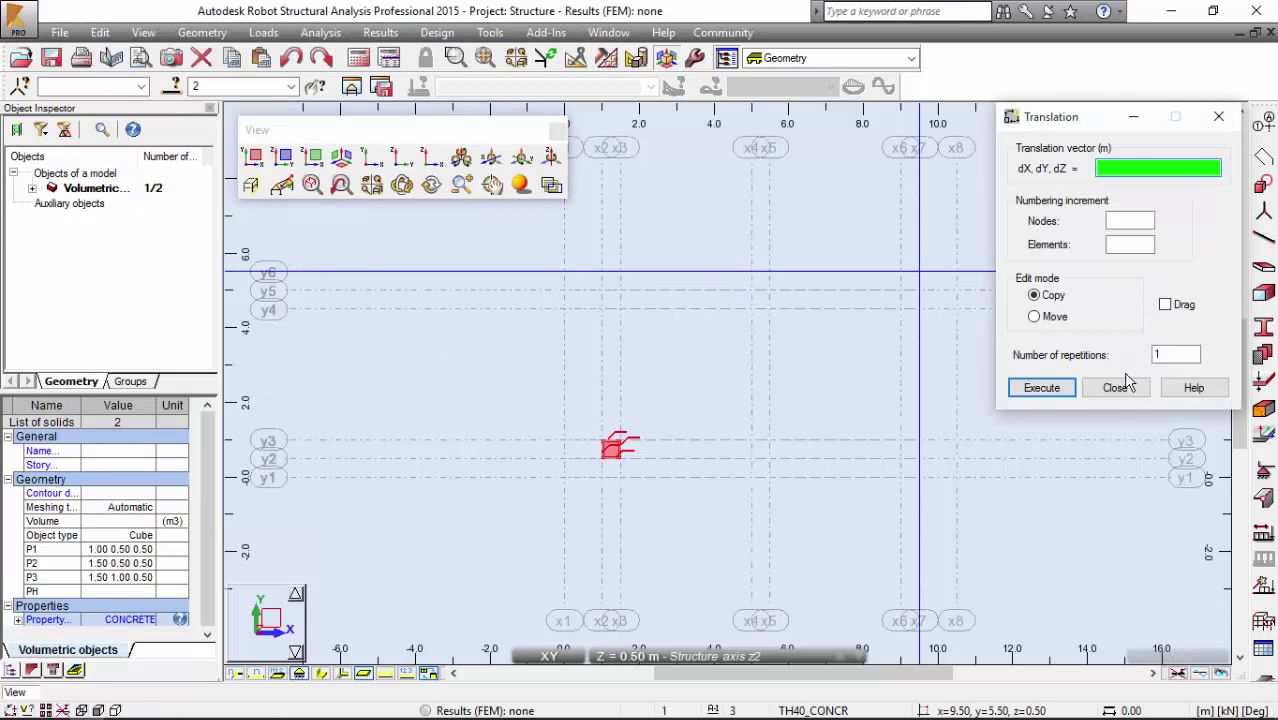
click(1116, 387)
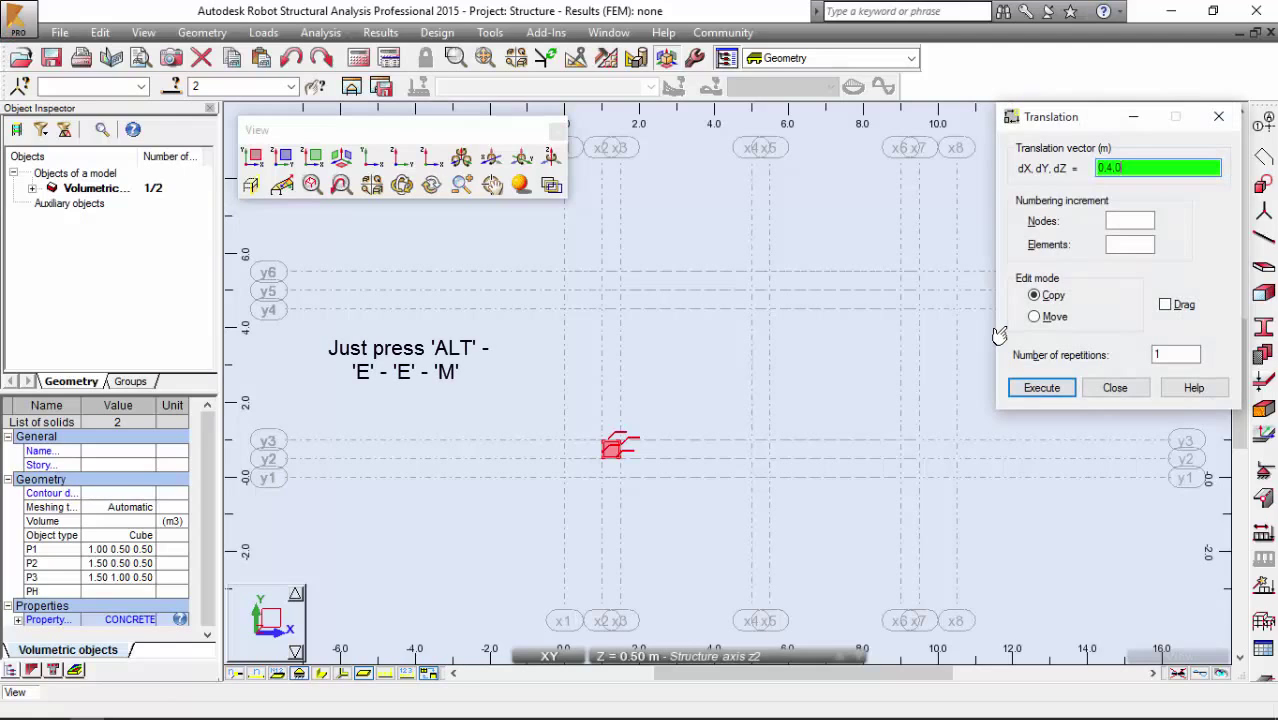
click(1041, 387)
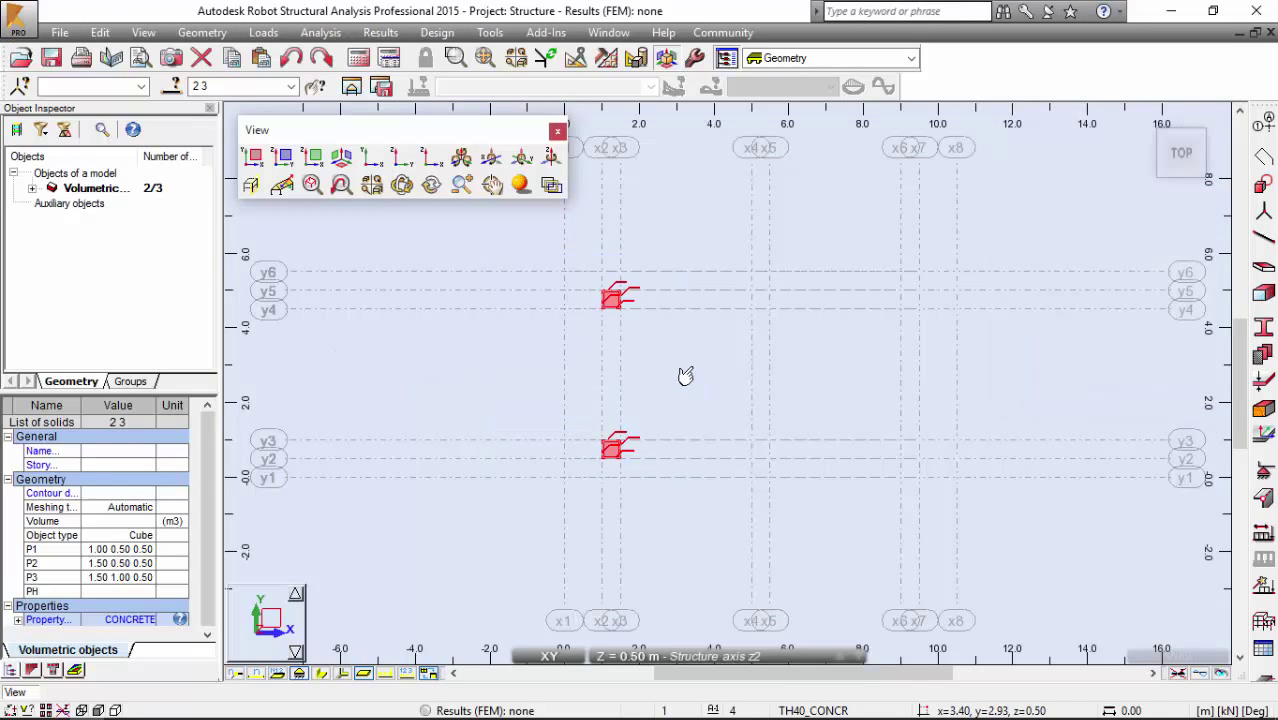
mouse_move(685, 377)
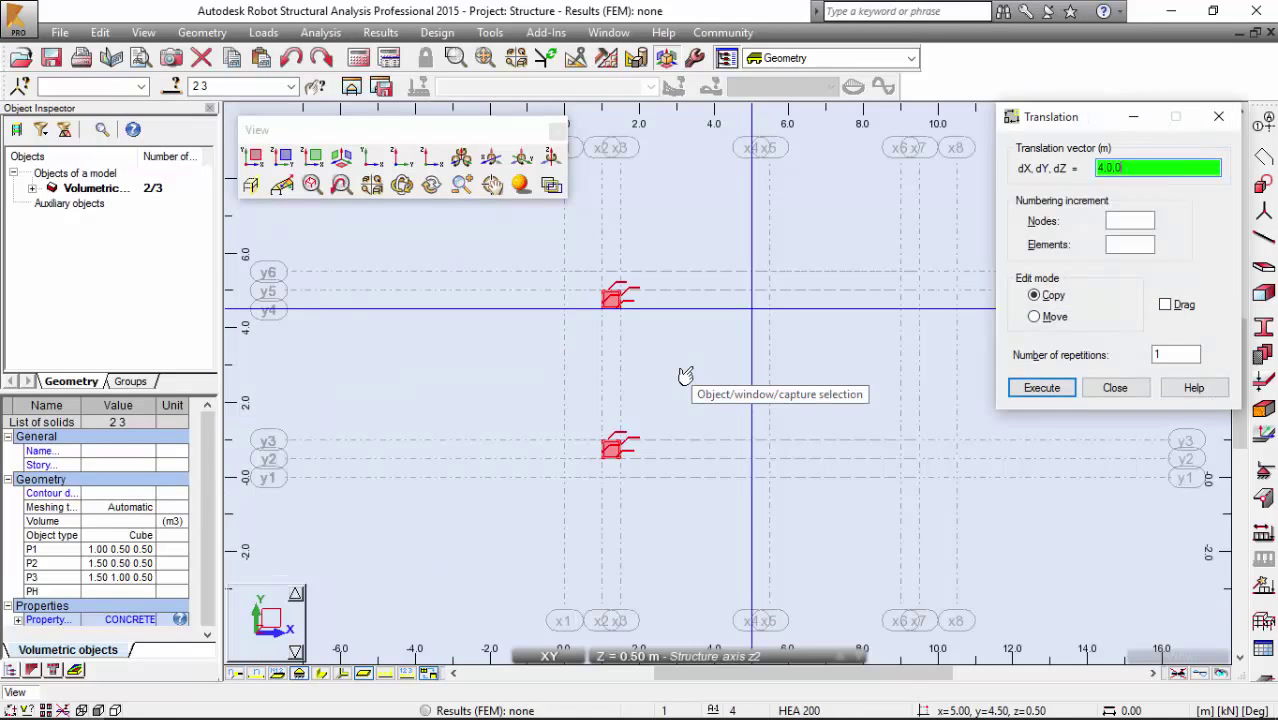
Copy both columns with vector 4,0,0 and 2 repetitions, then close the Translation dialog
click(1176, 354)
text(2)
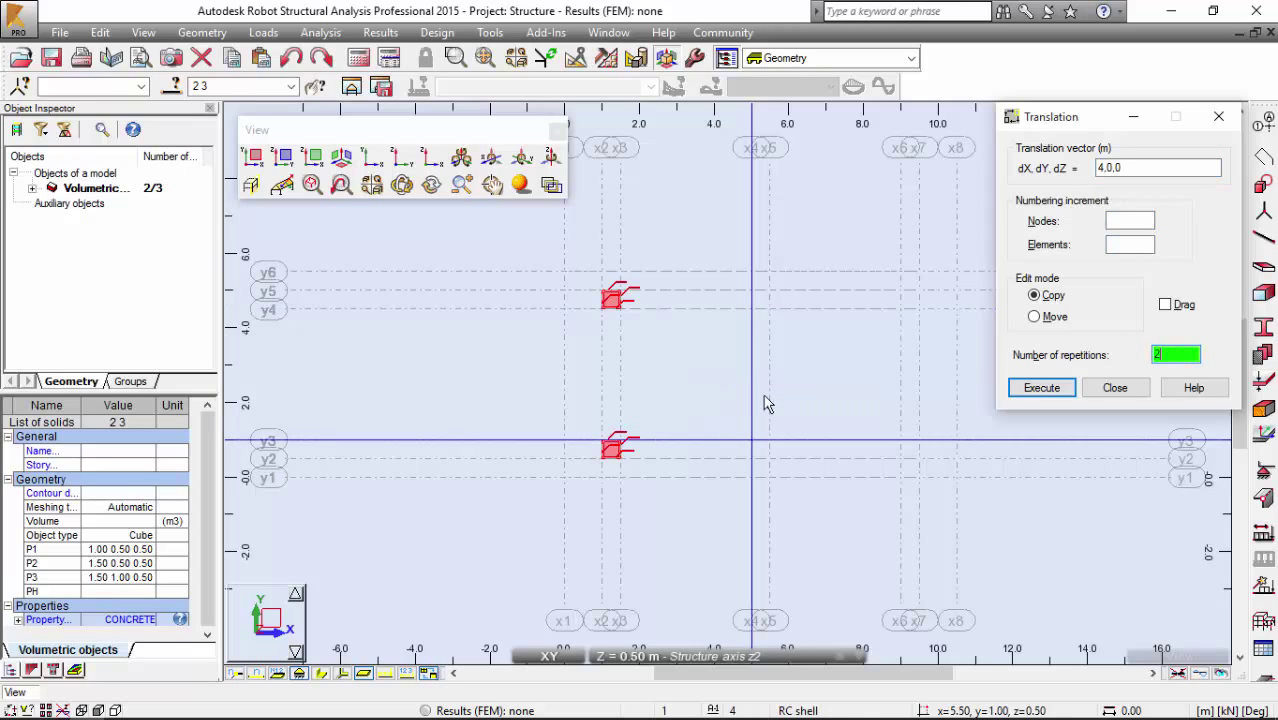
click(1157, 167)
text(4)
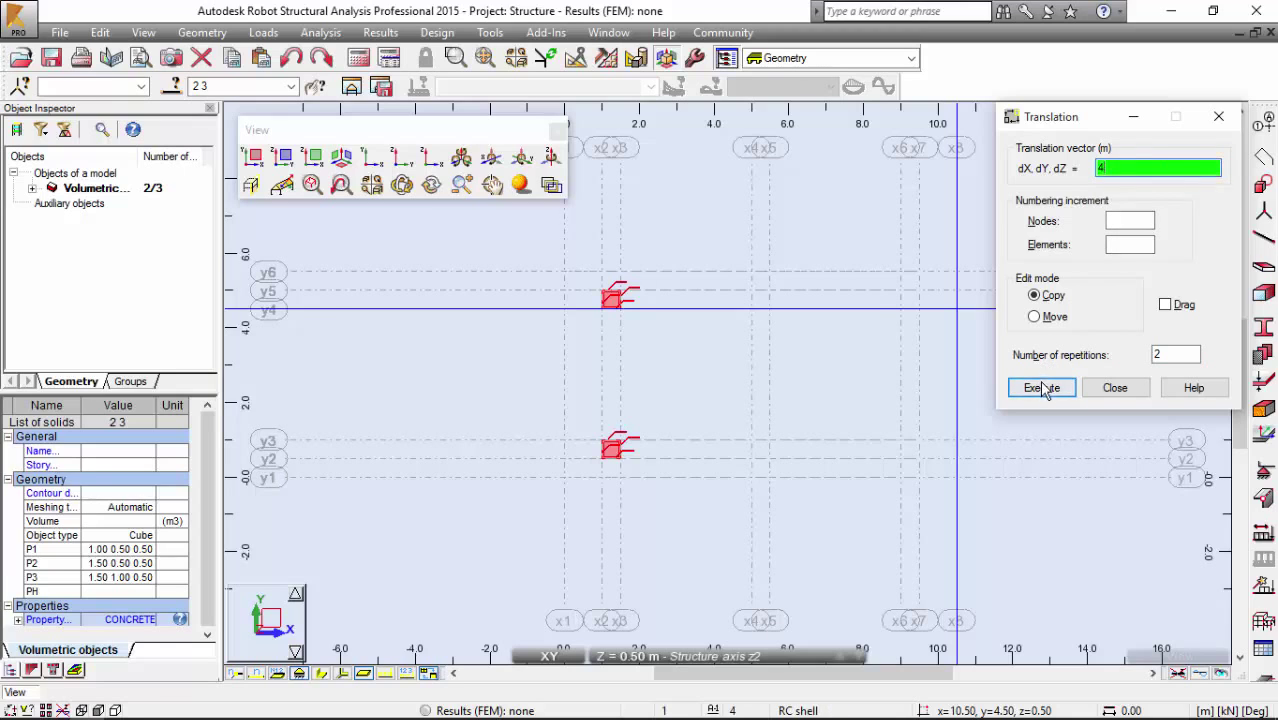
click(1041, 387)
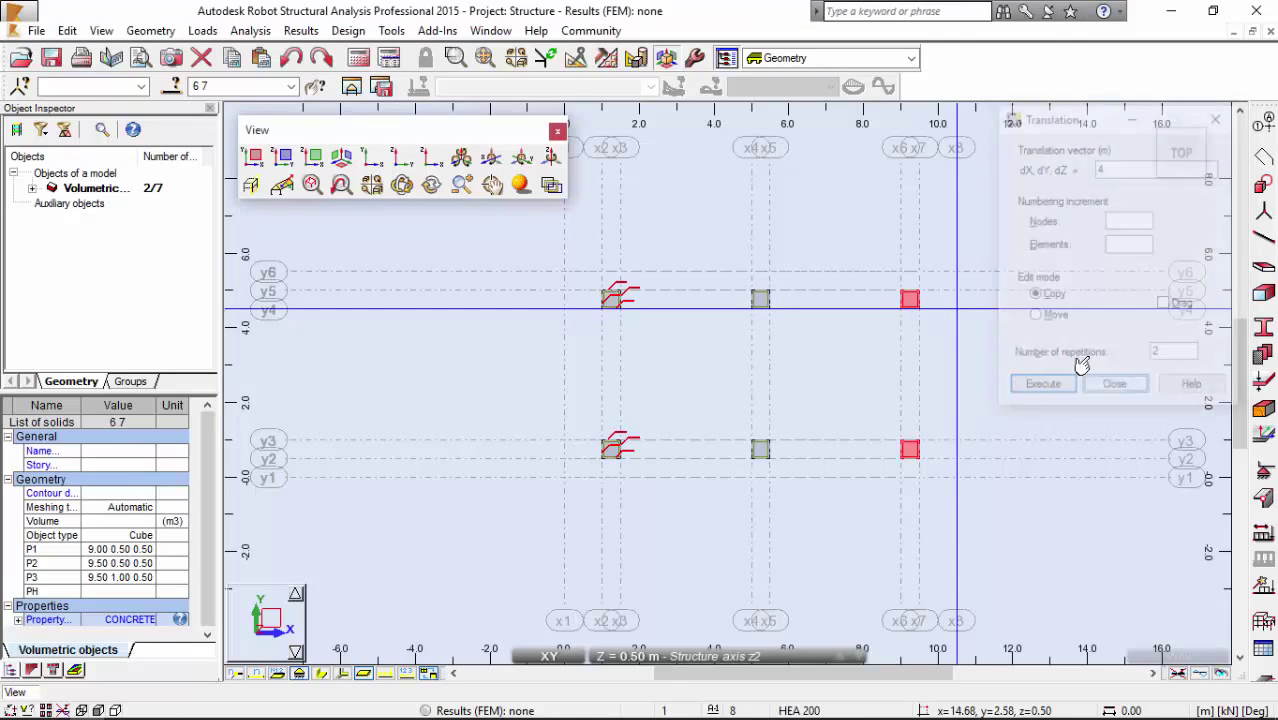
click(1114, 383)
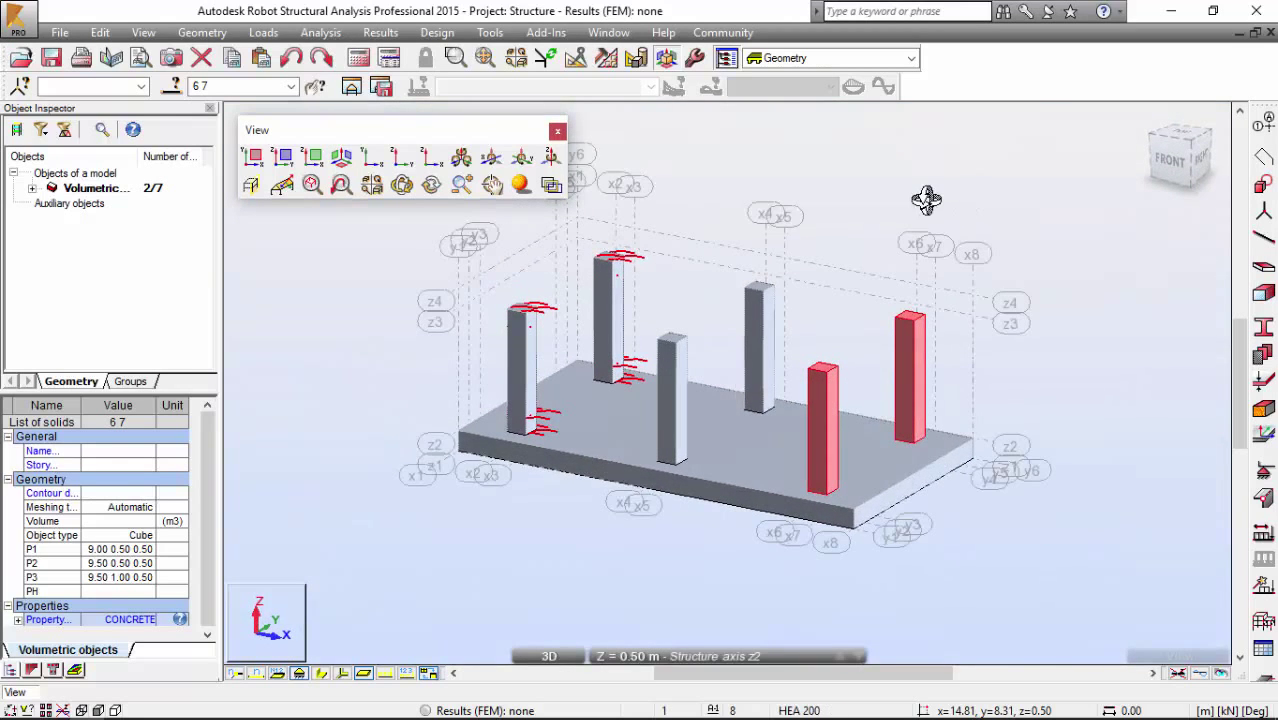
Deselect the copied columns in the 3D view
right_click(731, 185)
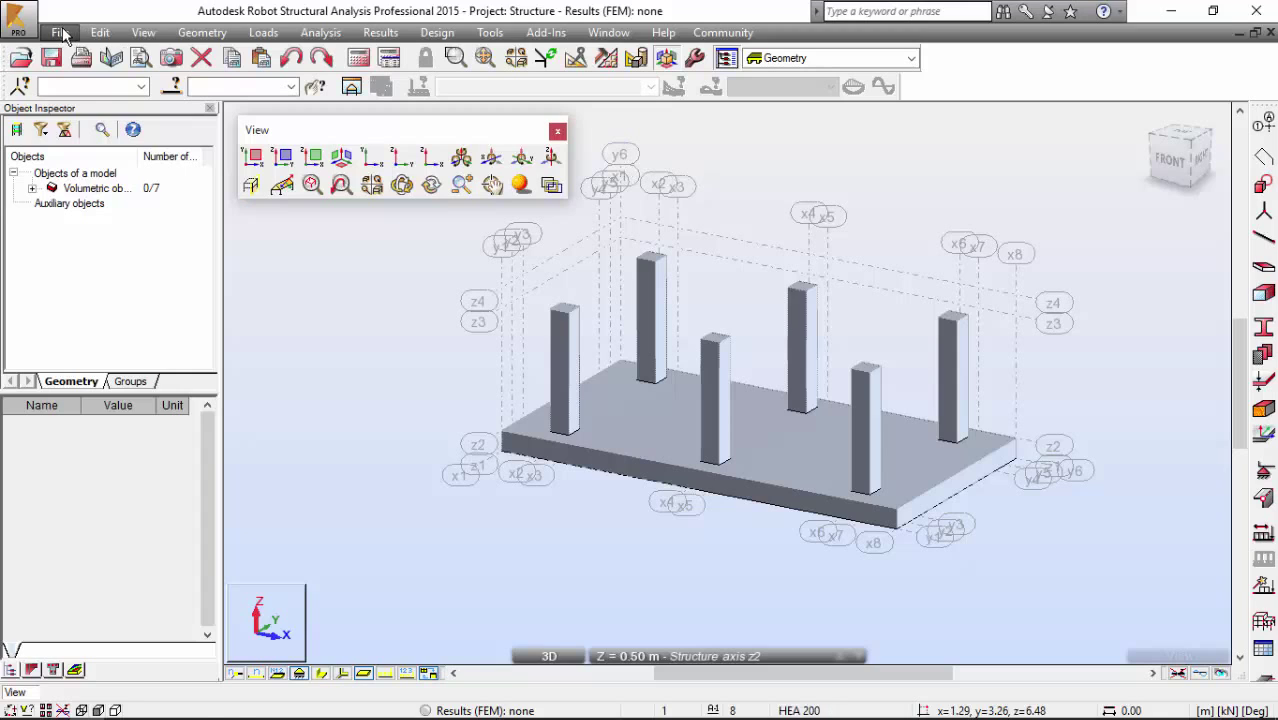
mouse_move(146, 25)
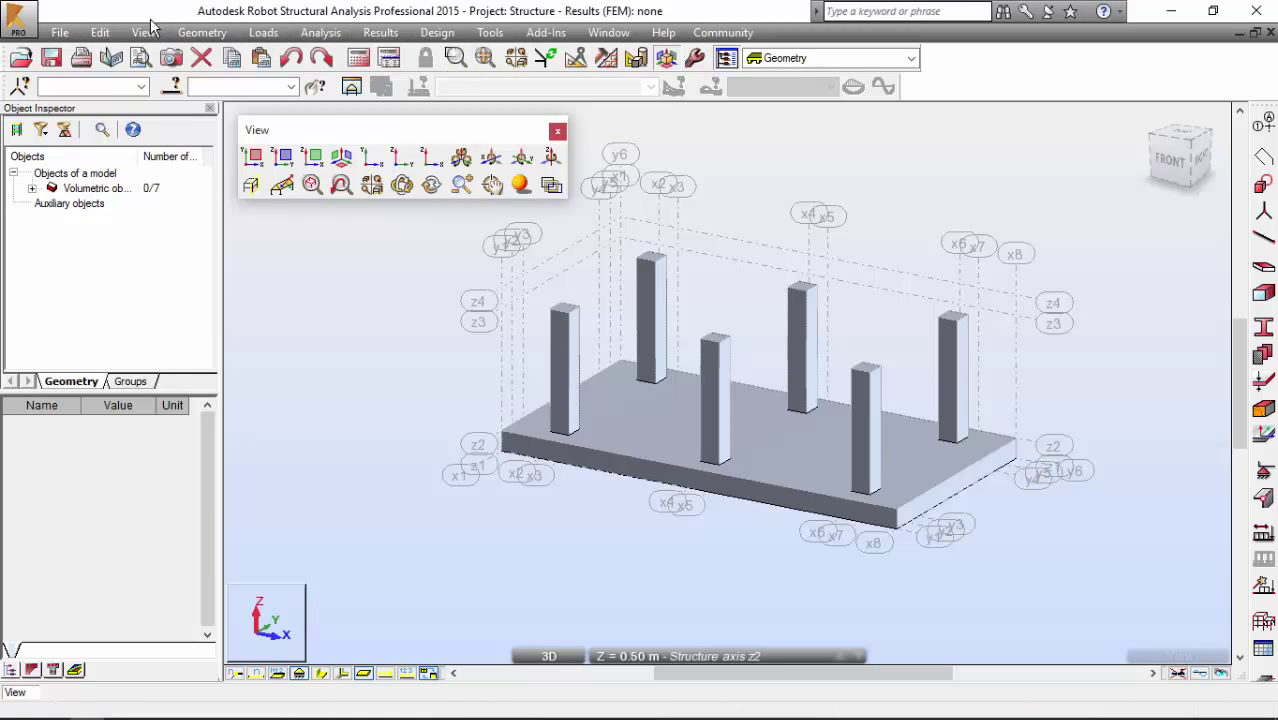
Raise the global work plane to the column tops at Z = 4.00 m and show XY plan
click(143, 32)
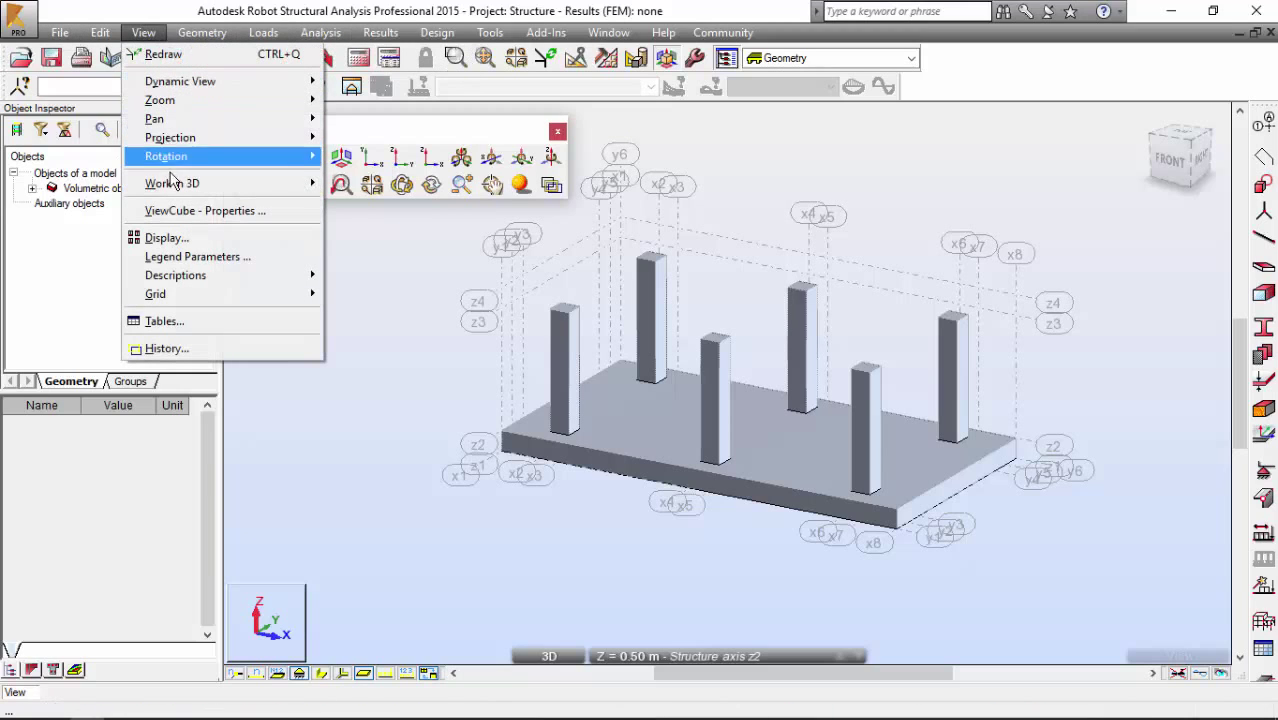
mouse_move(172, 183)
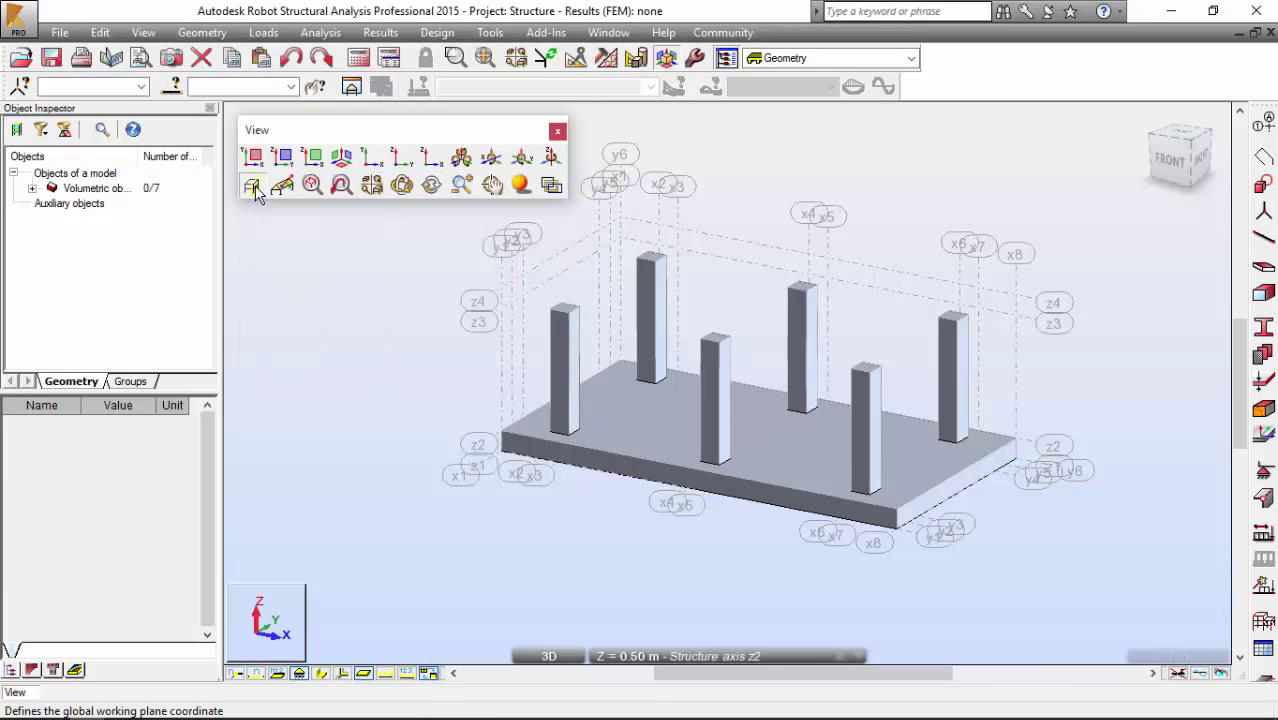
click(253, 185)
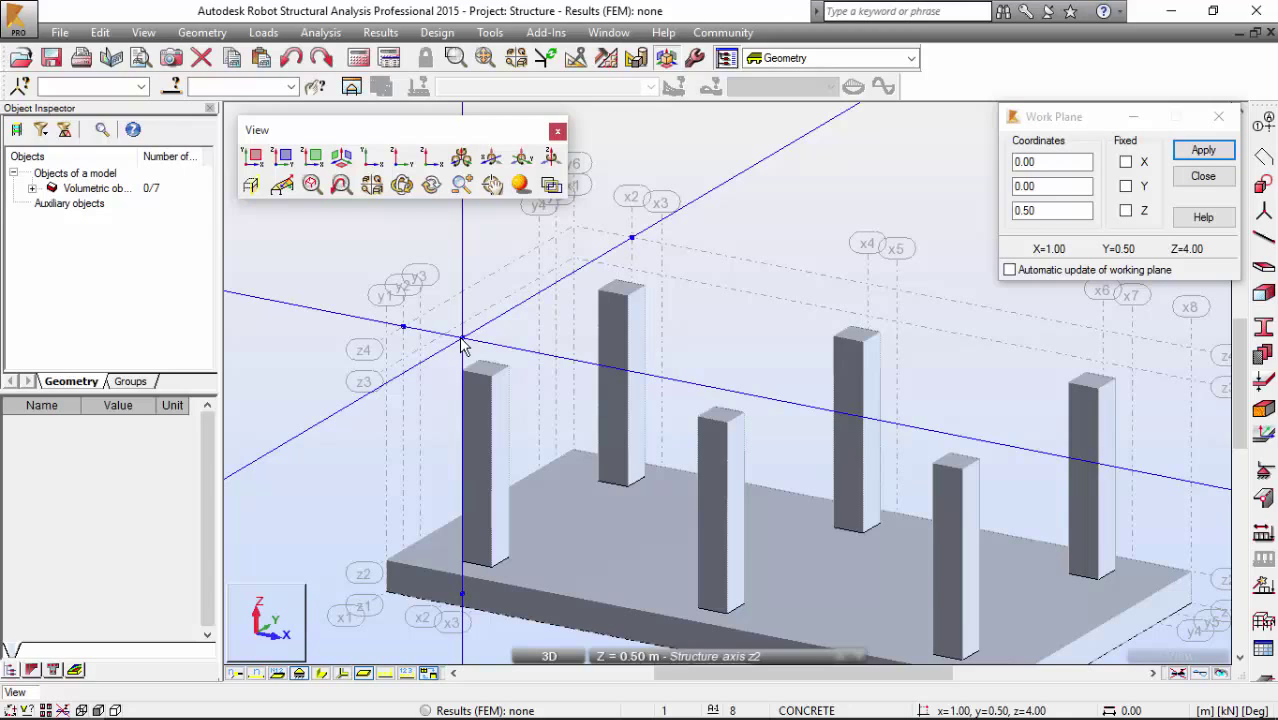
mouse_move(478, 338)
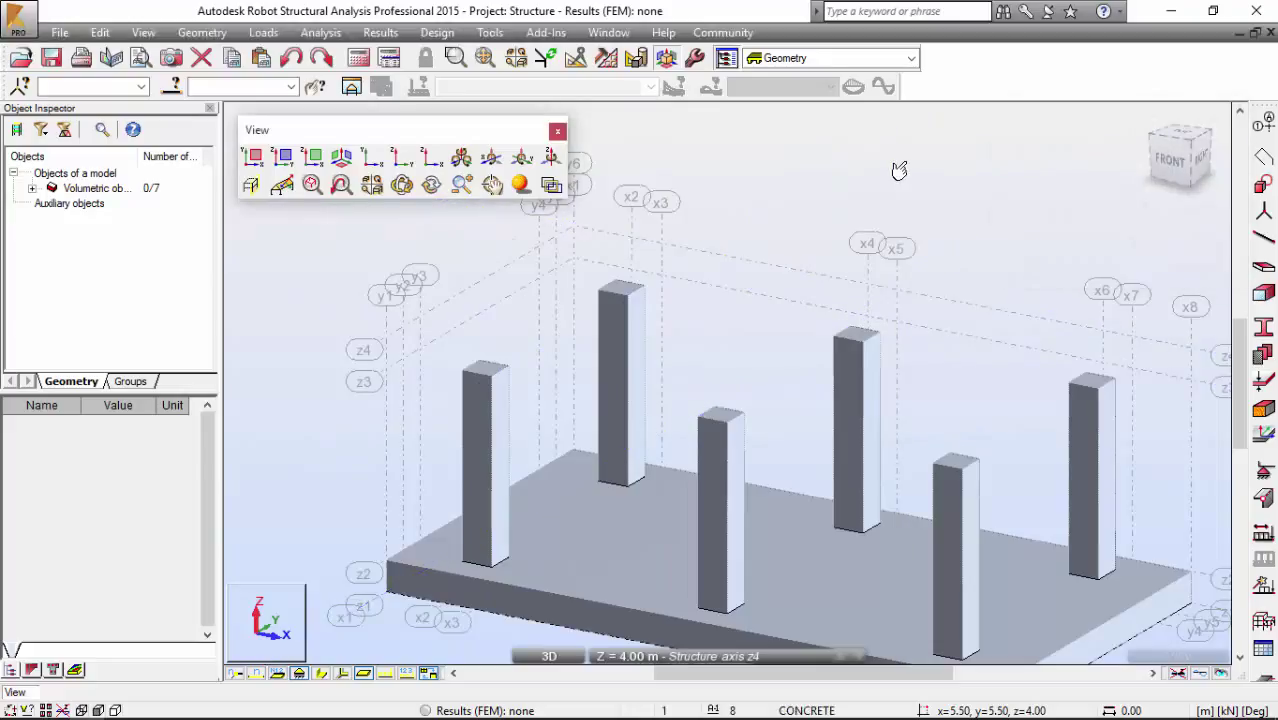
mouse_move(897, 170)
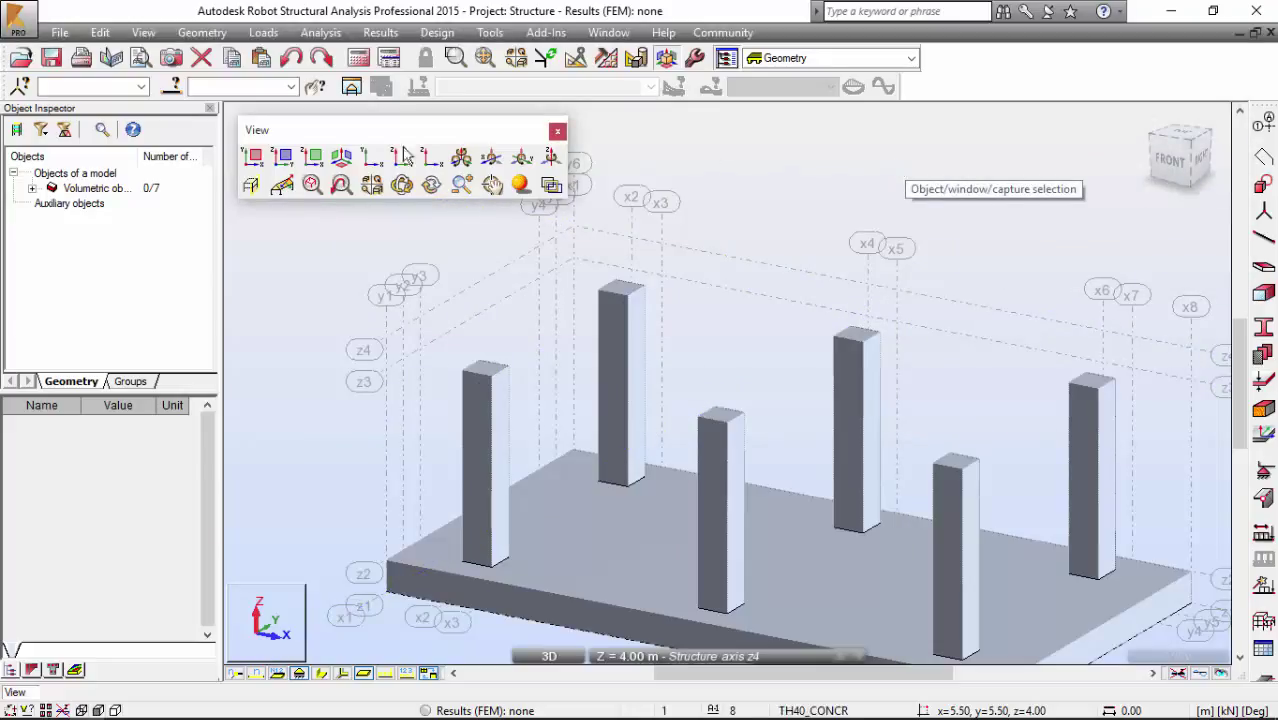
mouse_move(254, 157)
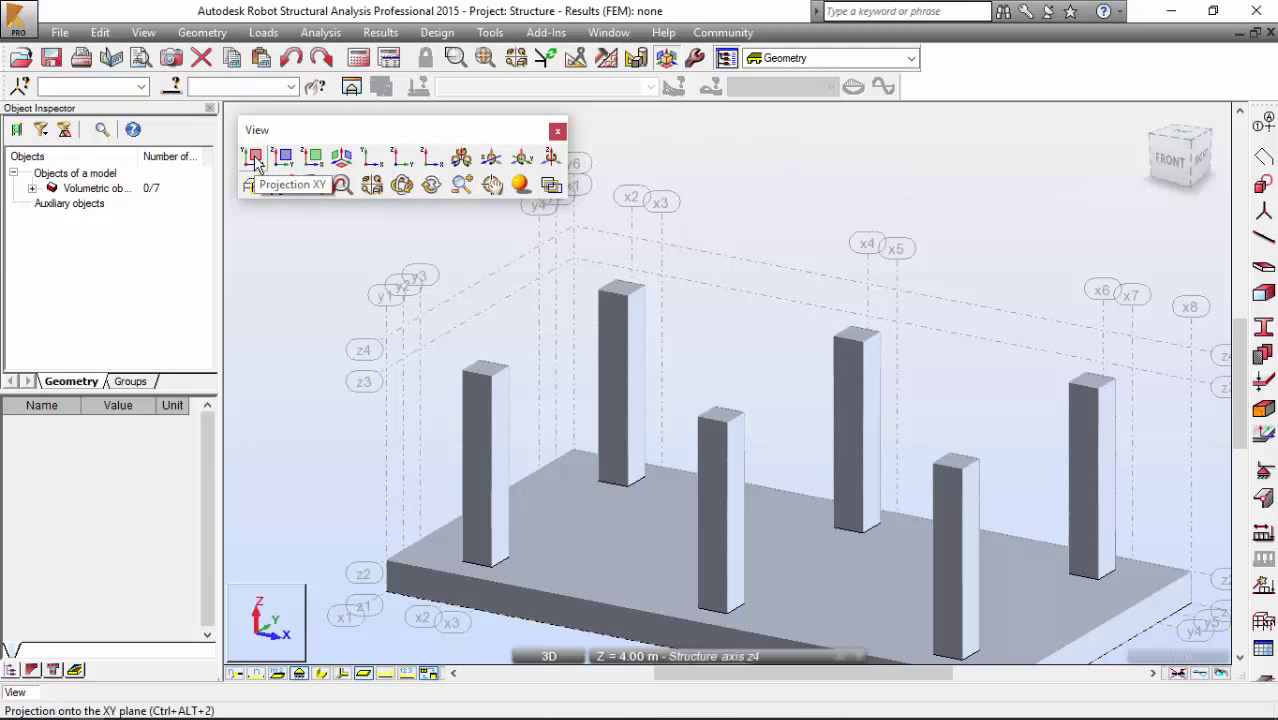
click(254, 157)
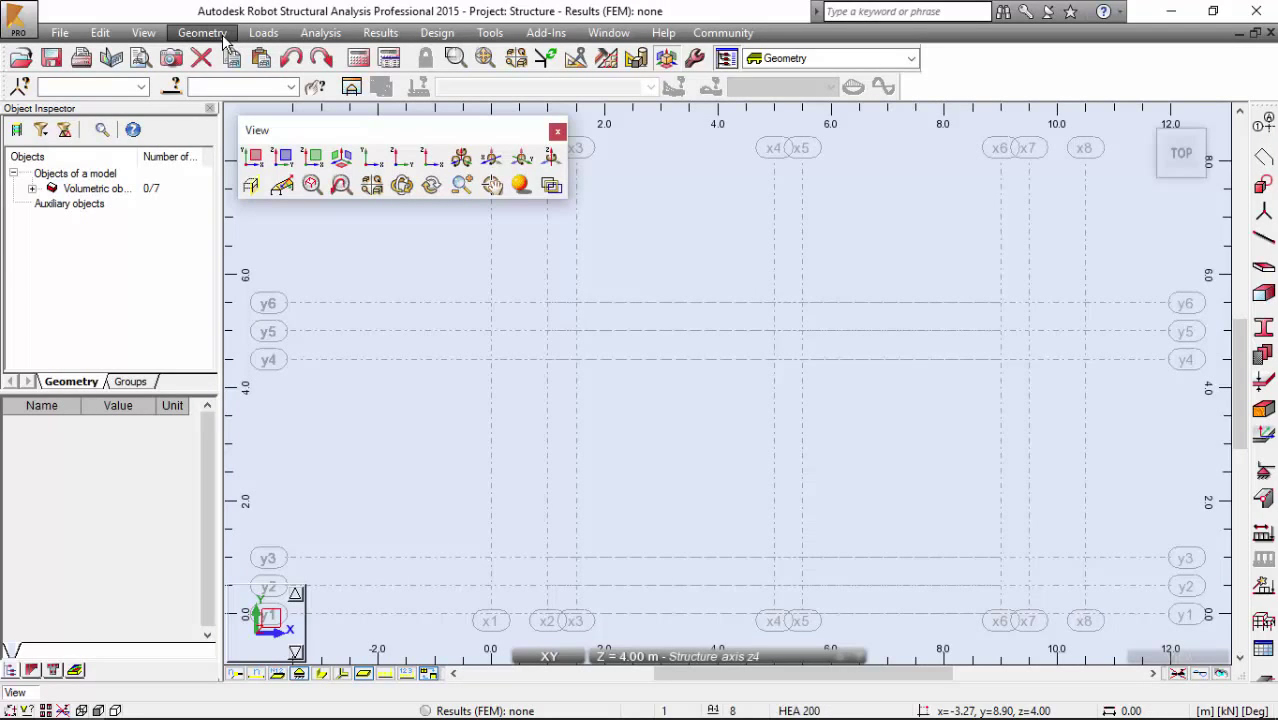
Draw a closed rectangular contour through (1,0.5), (9.5,0.5), (9.5,5), (1,5)
click(202, 33)
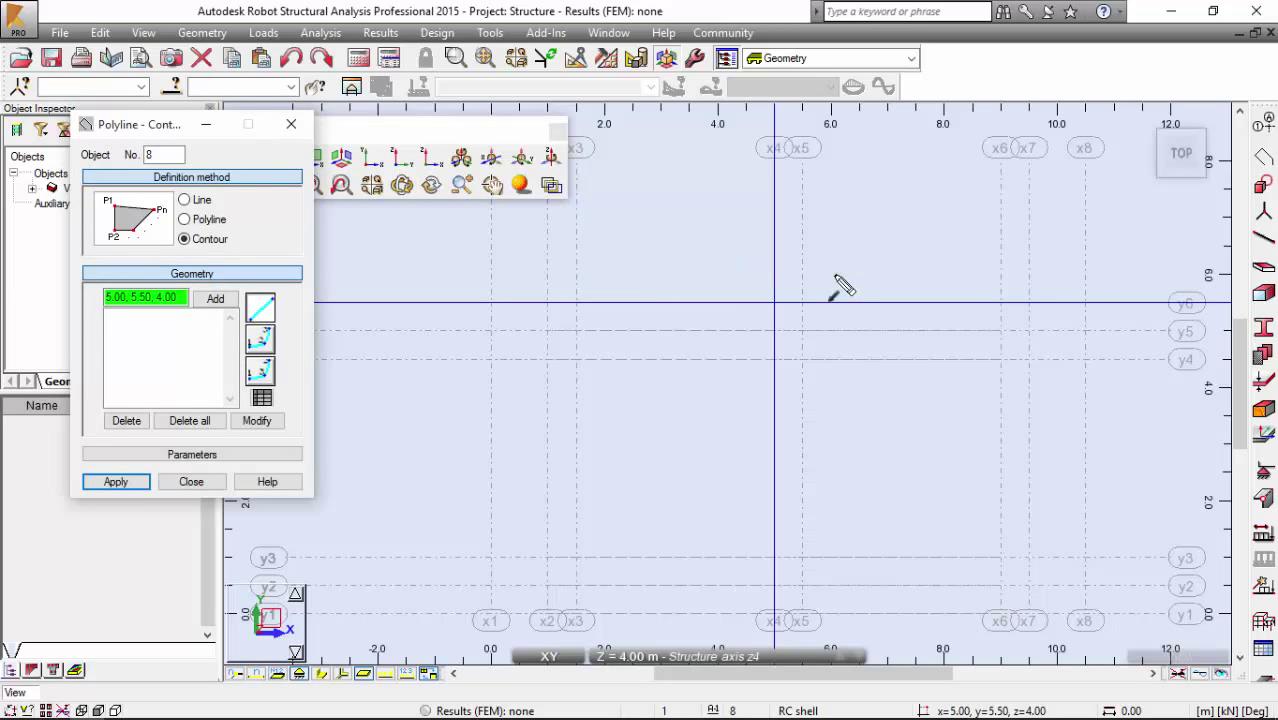
mouse_move(980, 275)
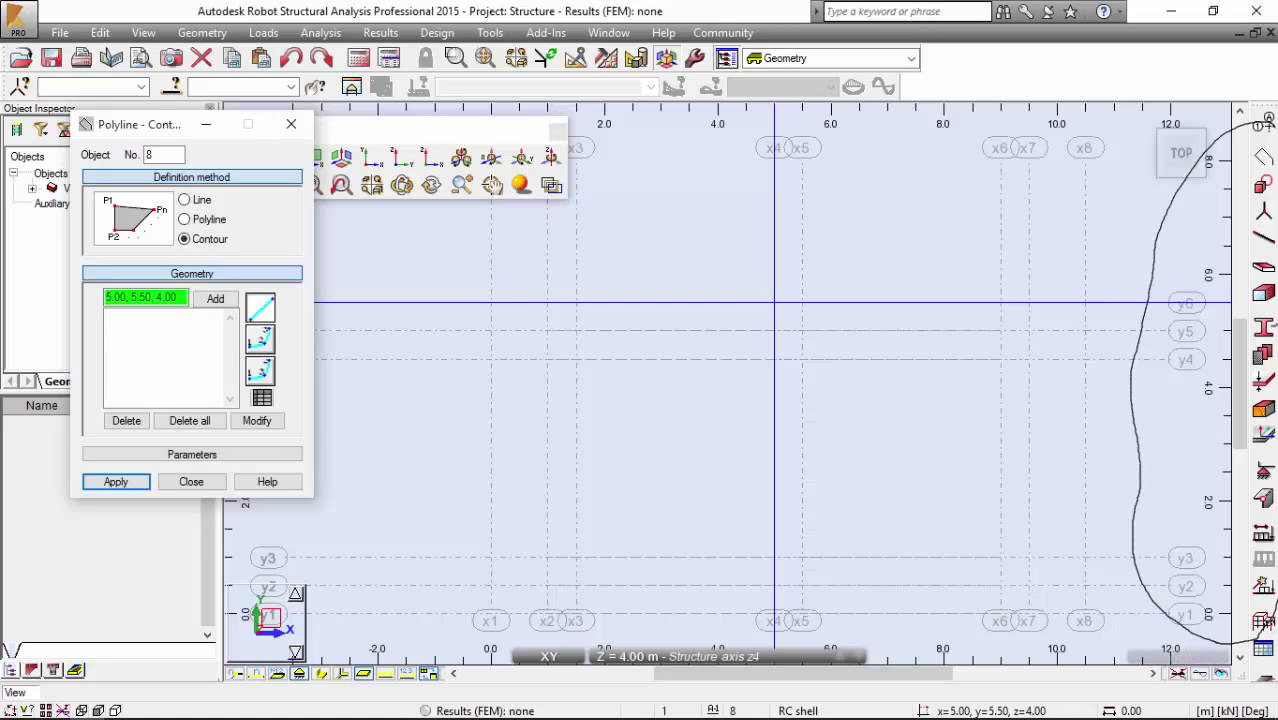
mouse_move(1135, 143)
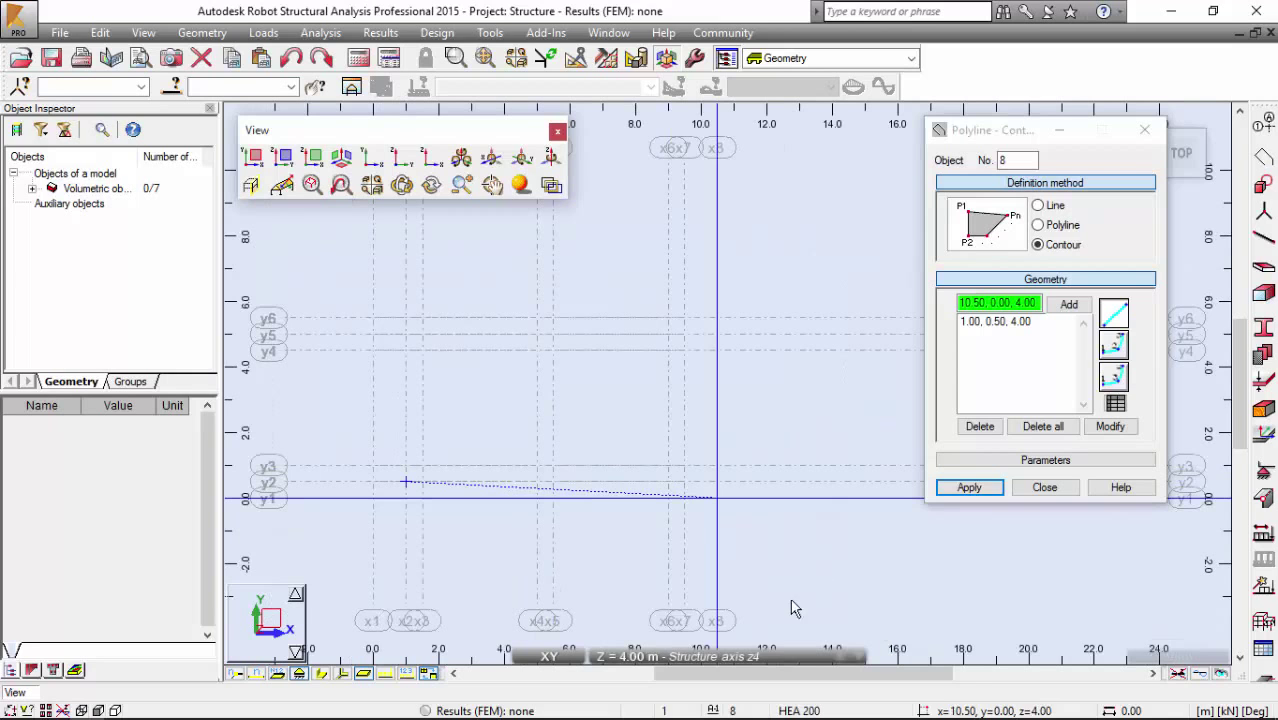
click(1068, 304)
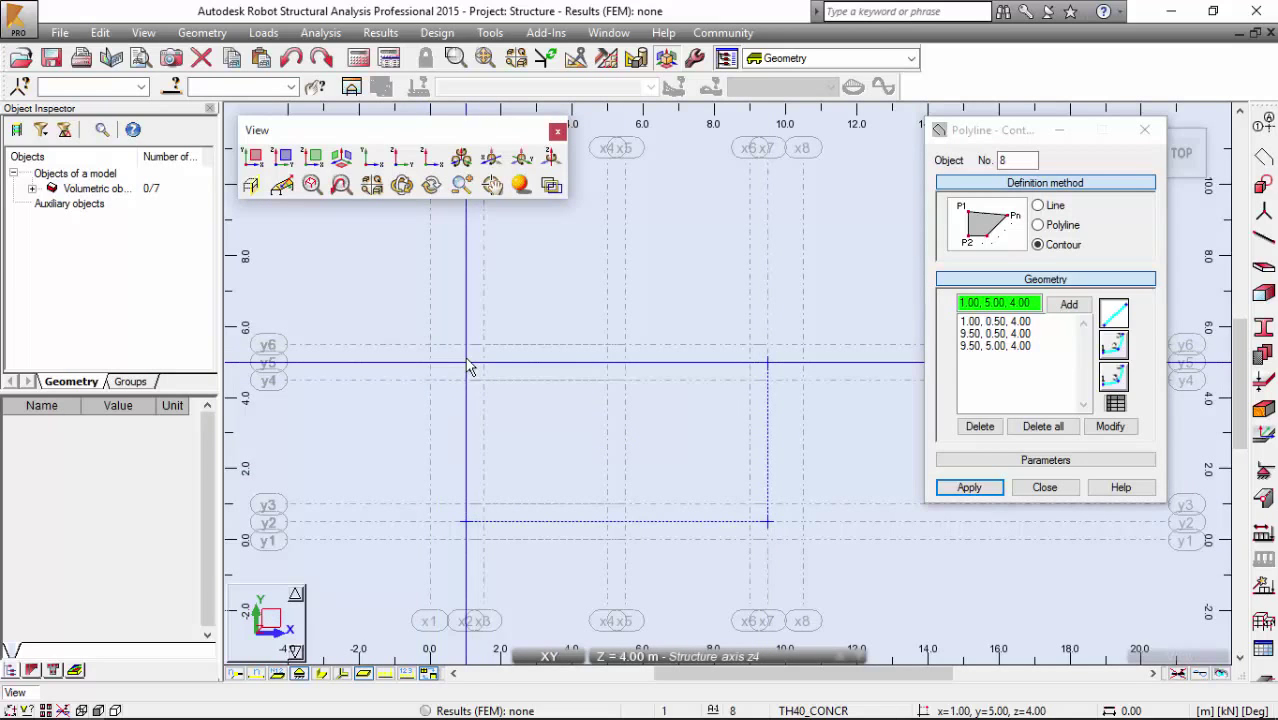
click(968, 487)
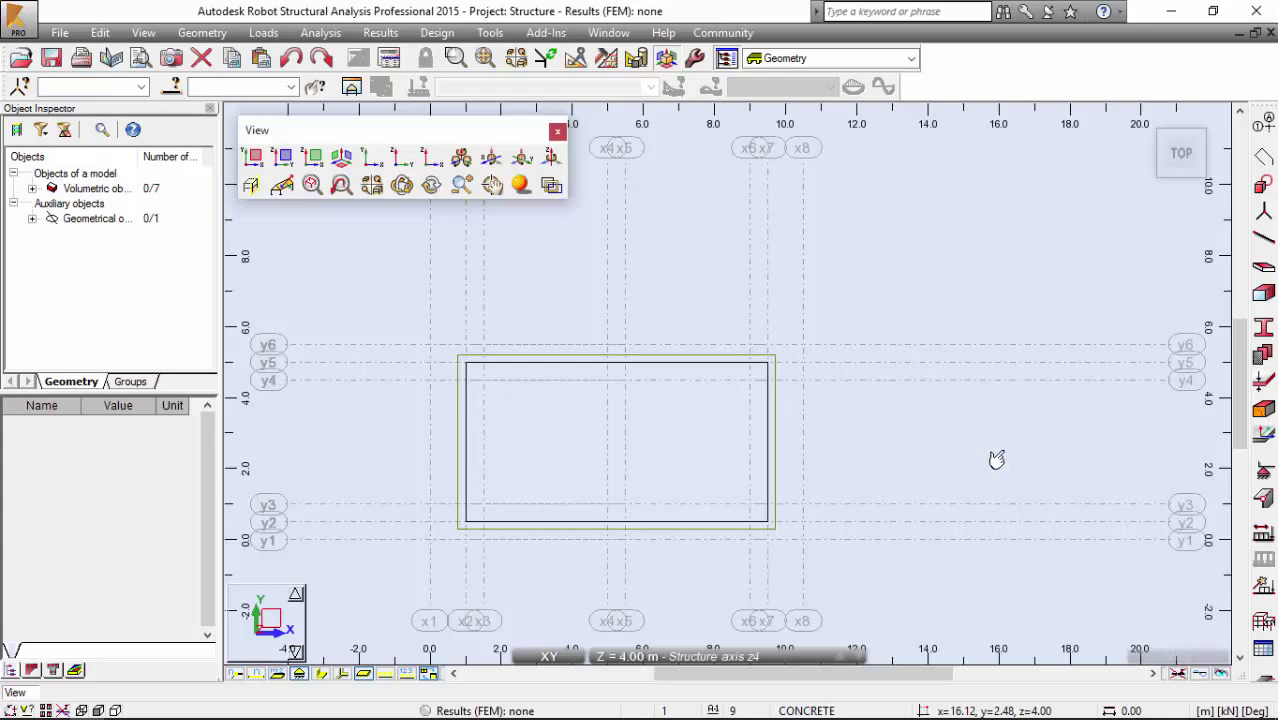
mouse_move(838, 295)
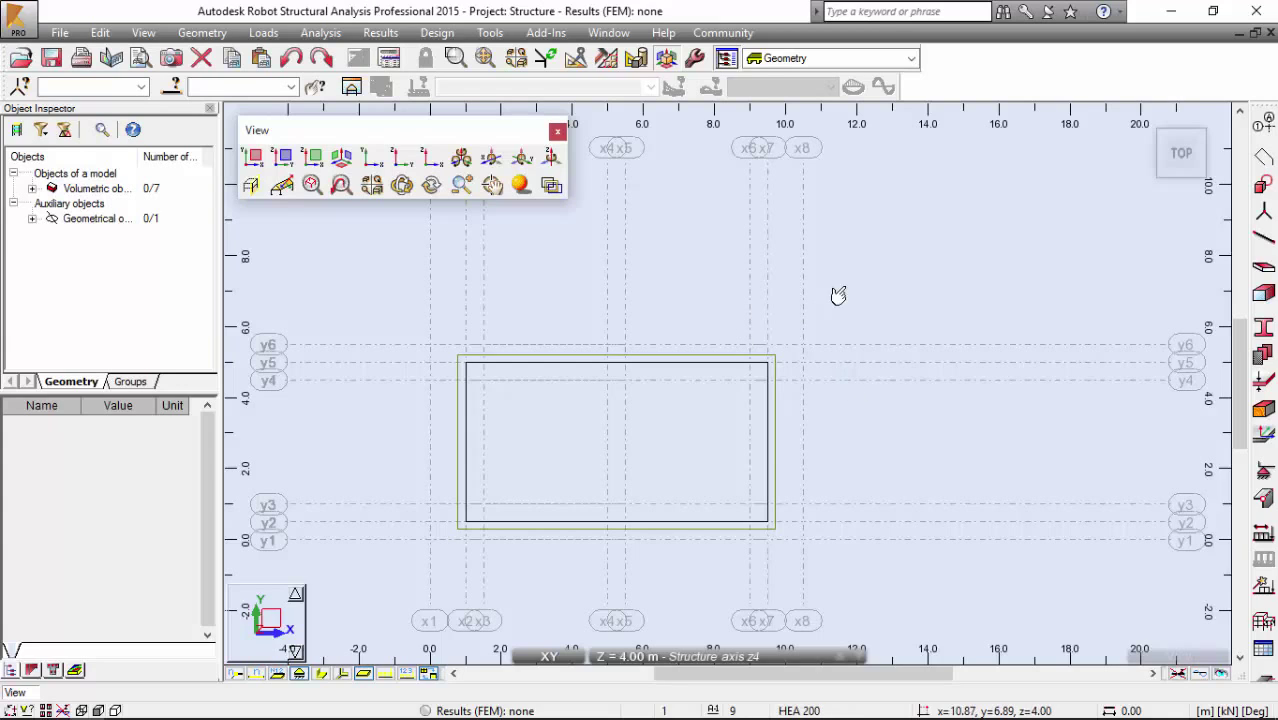
Create a Face panel by picking a point inside the rectangular contour
click(201, 33)
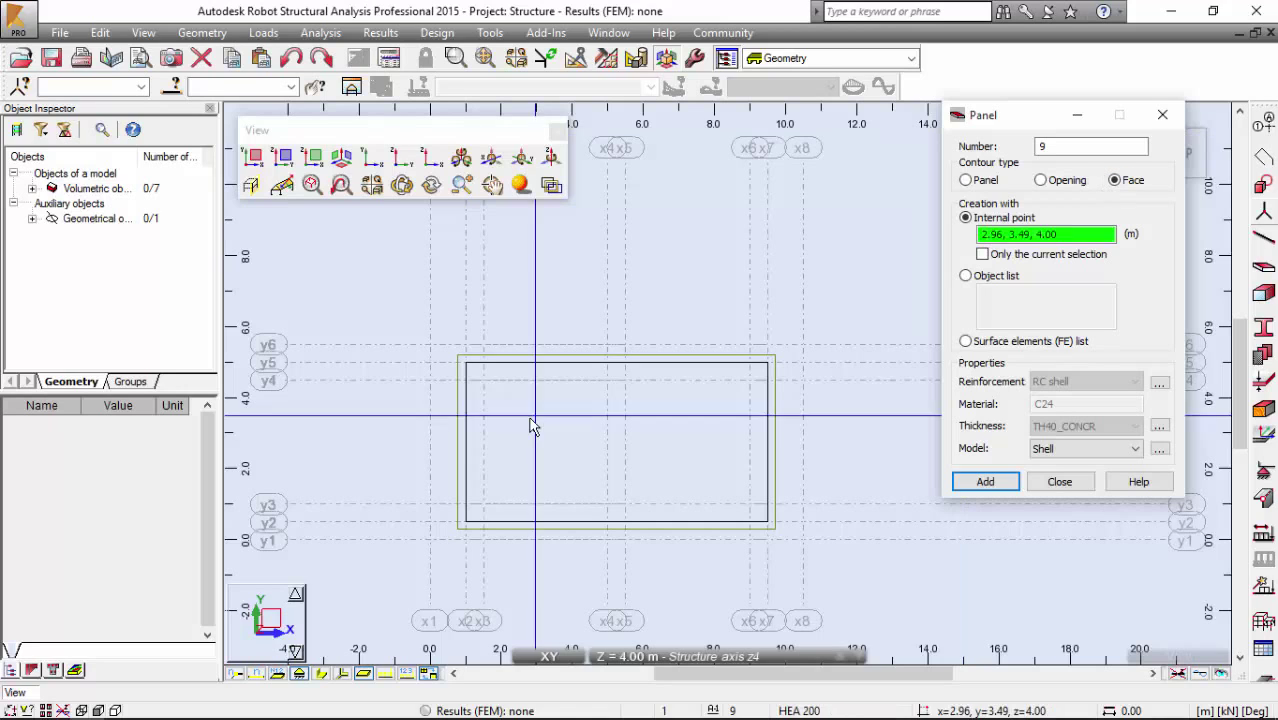
click(985, 481)
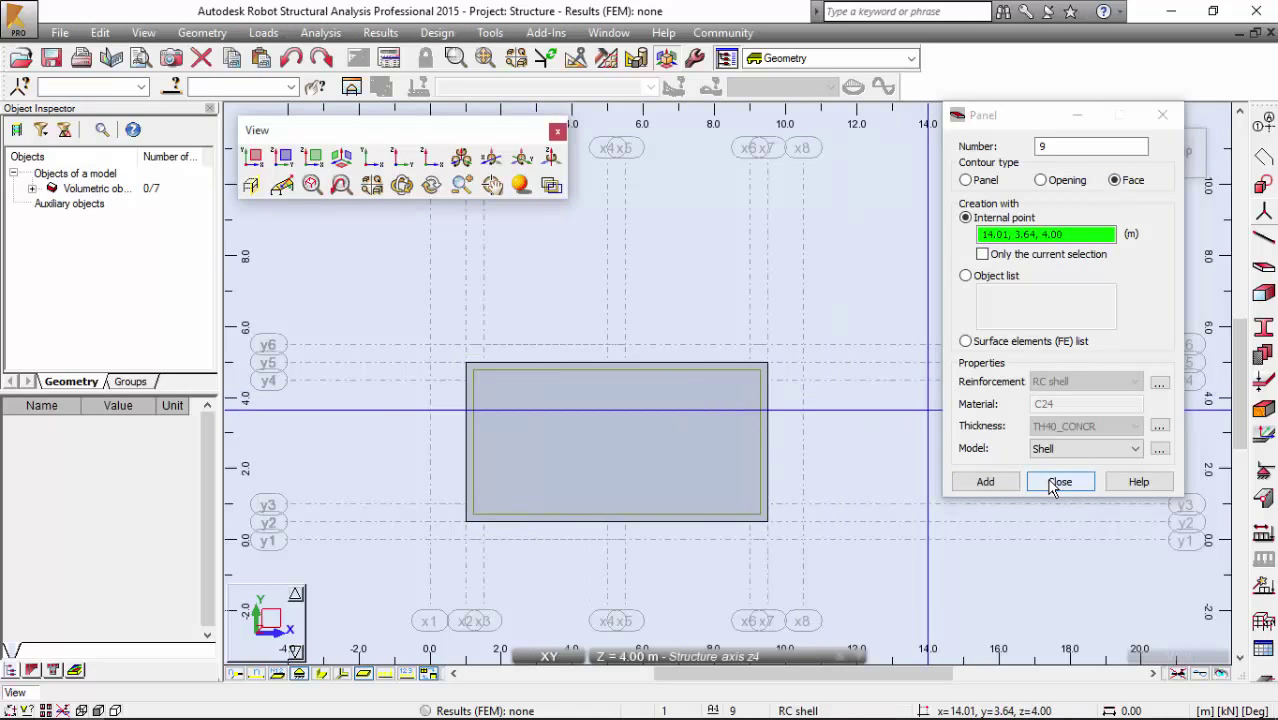
click(1060, 481)
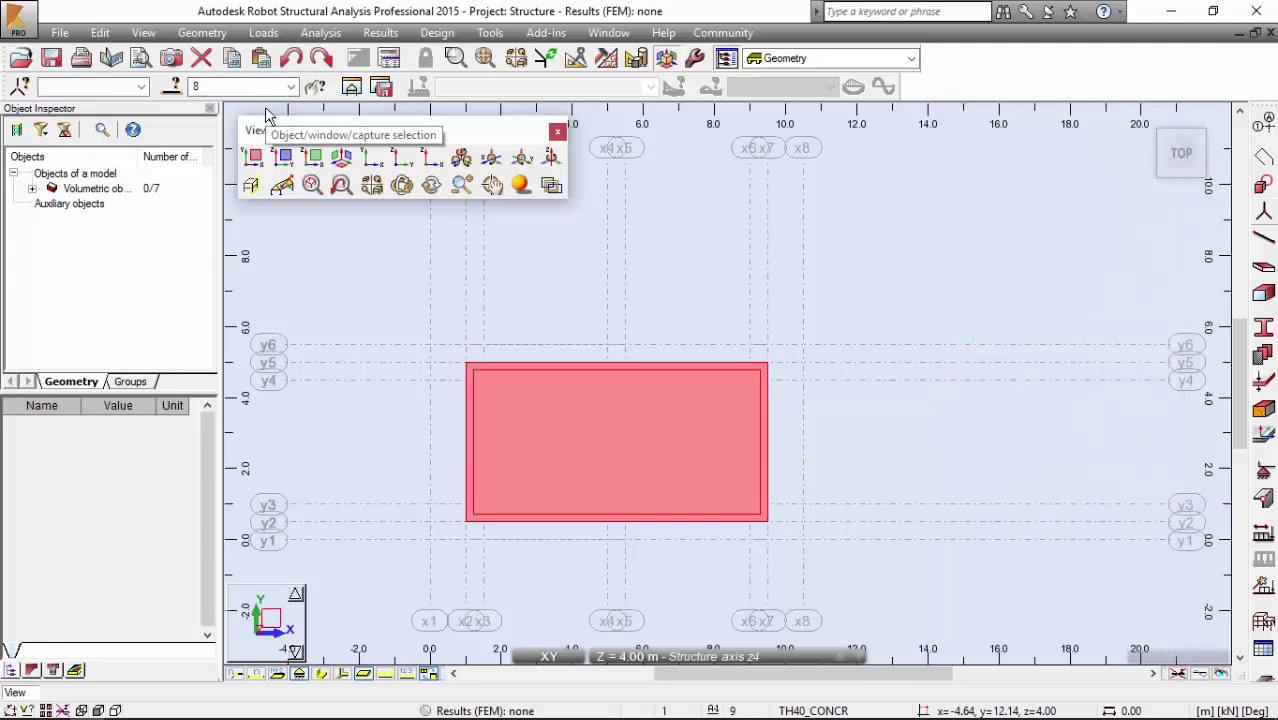
Extrude the panel parallel to Z by -0.5 m as a solid with 1 division
click(201, 33)
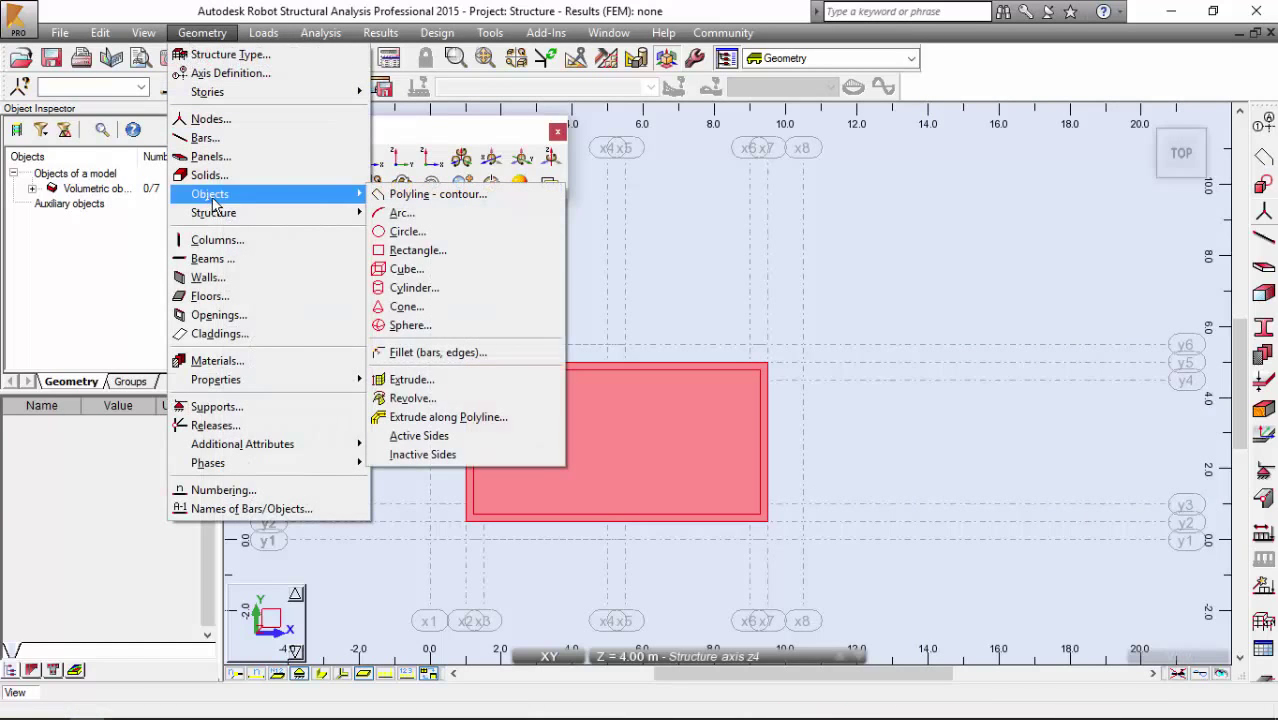
click(411, 379)
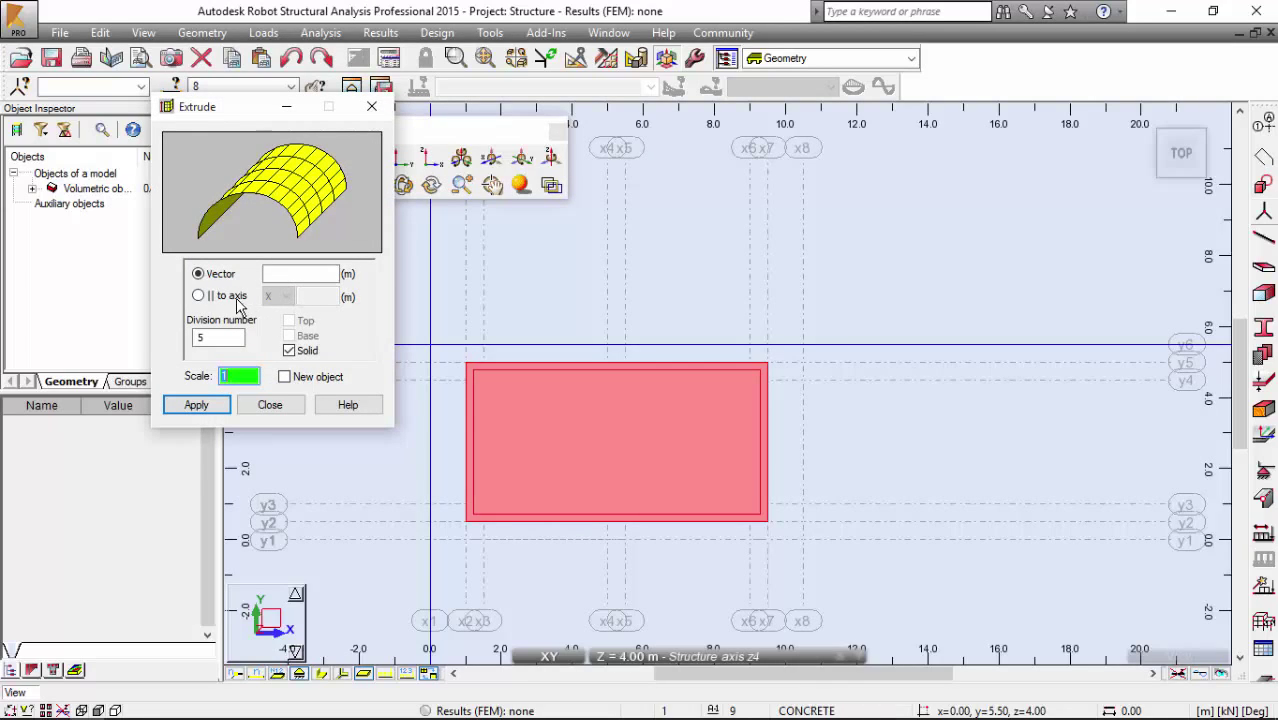
click(198, 295)
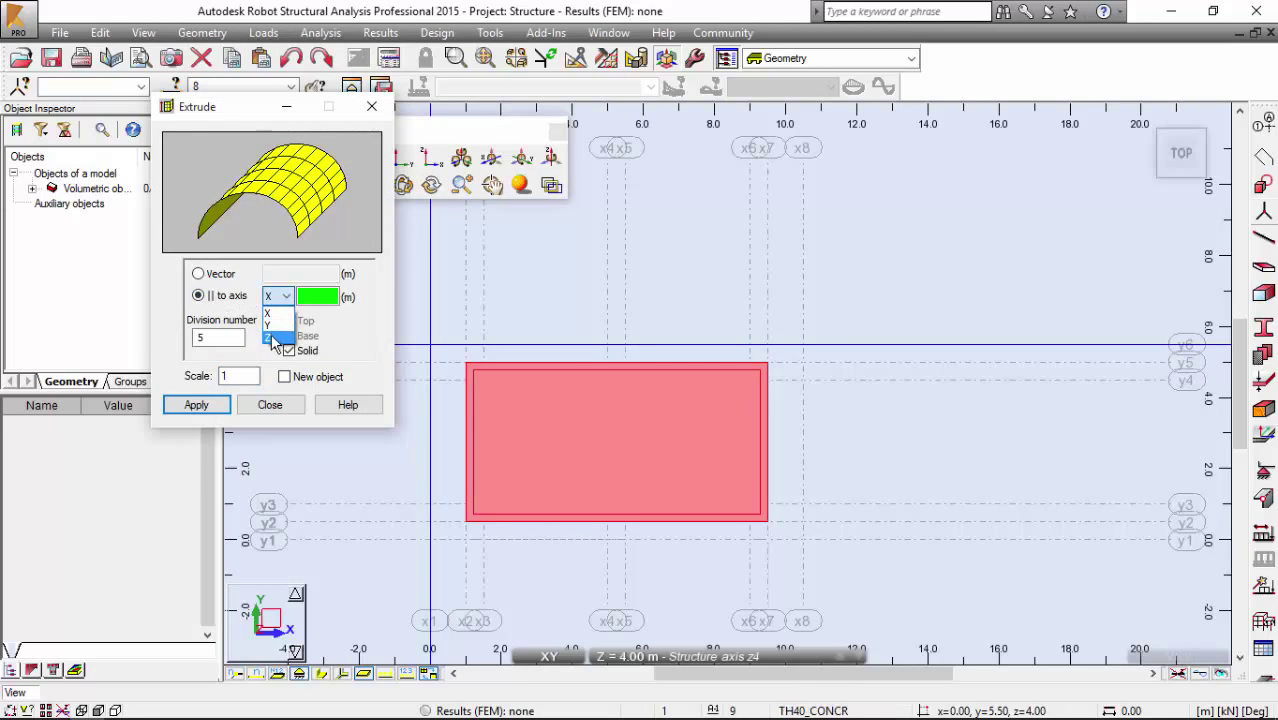
click(278, 348)
text(-0.5)
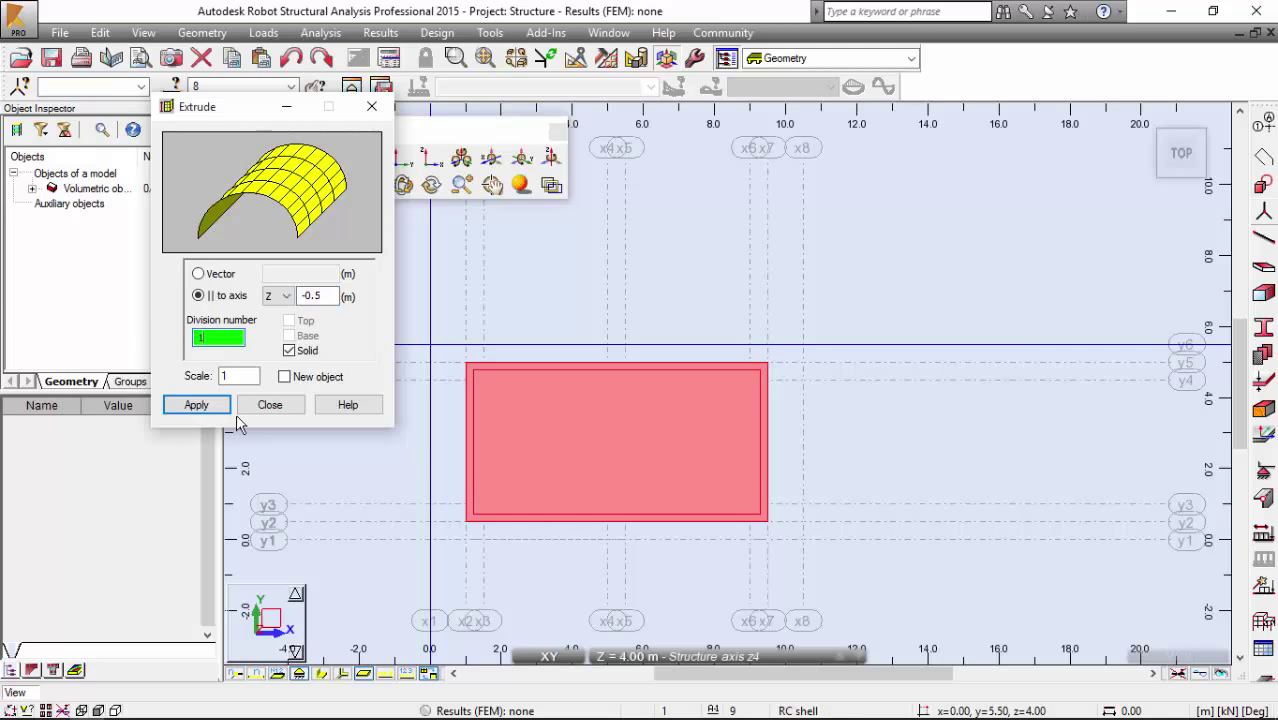
click(196, 404)
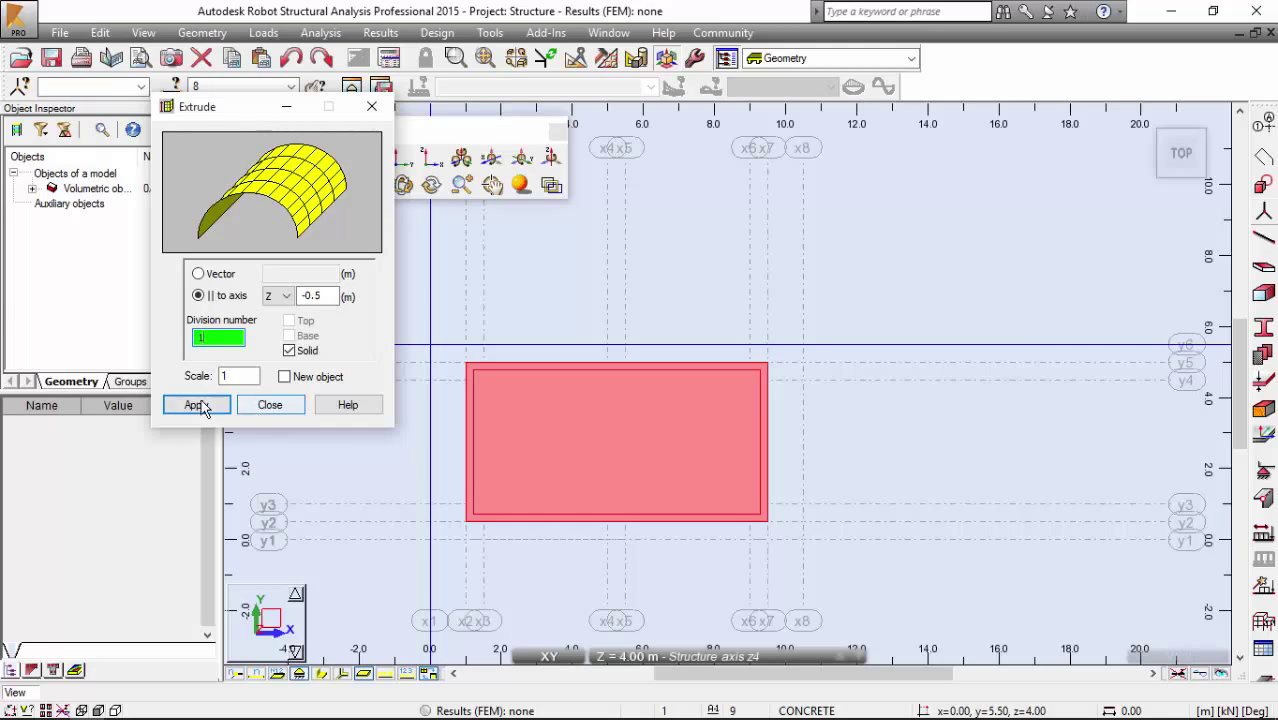
click(191, 404)
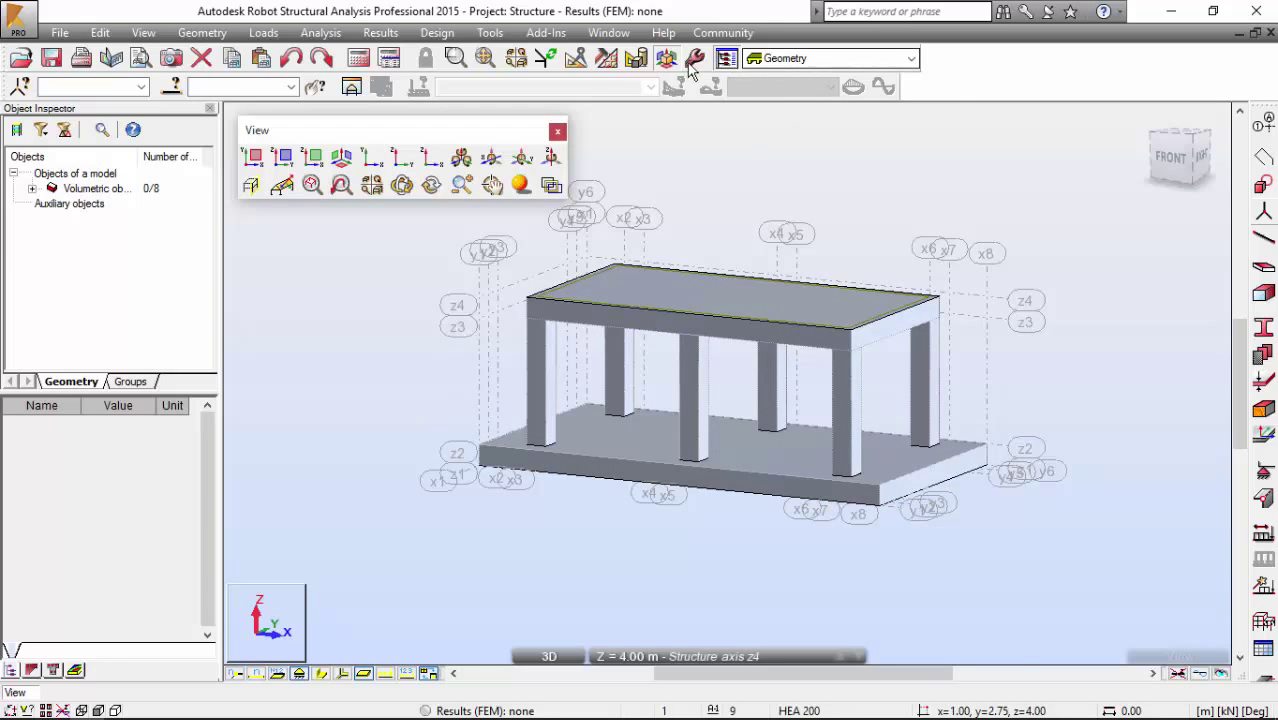
Add a new elastic support labelled 'Elastic Foundation' with KZ 70000 kN/m, fixed in UX and UY
click(909, 58)
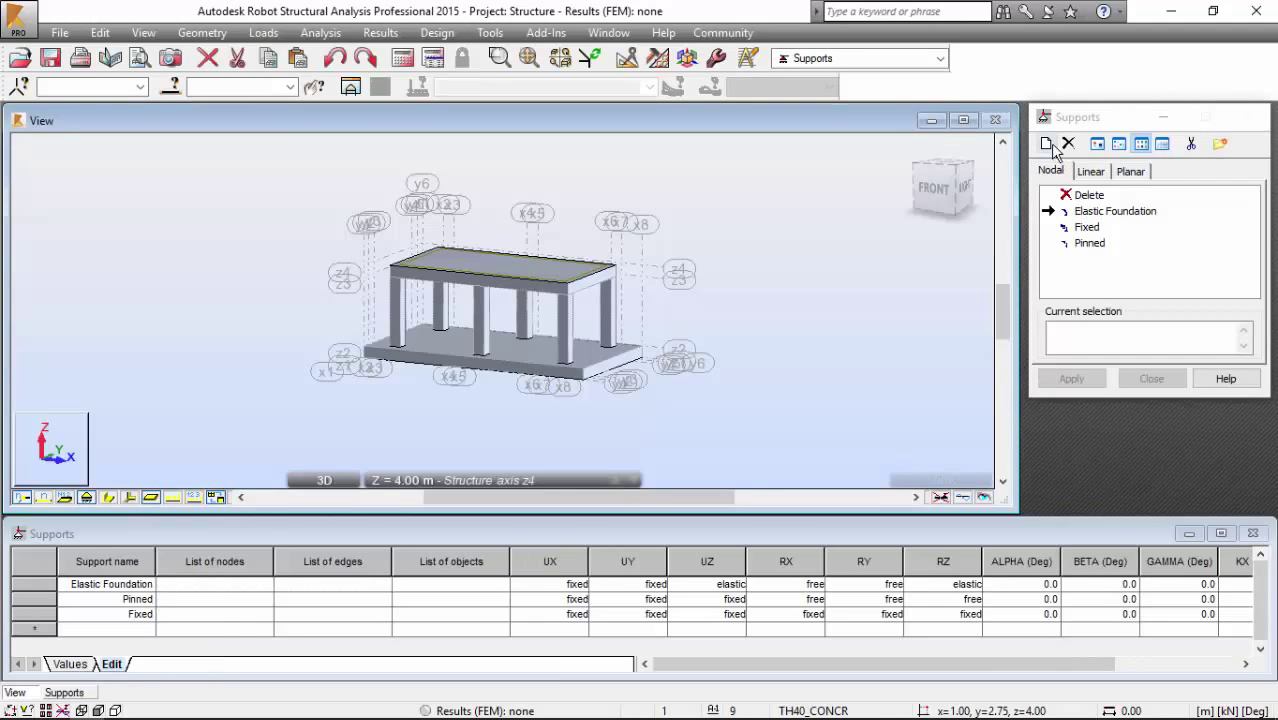
click(1047, 143)
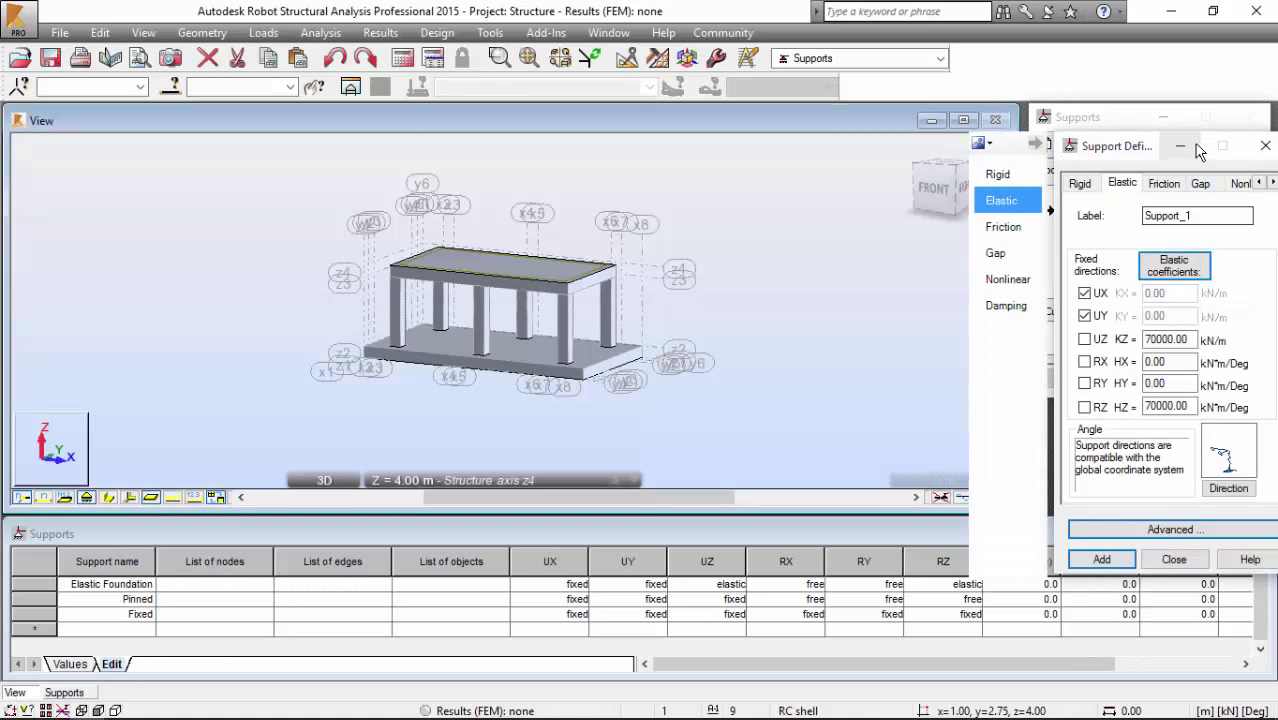
drag(1110, 146, 925, 131)
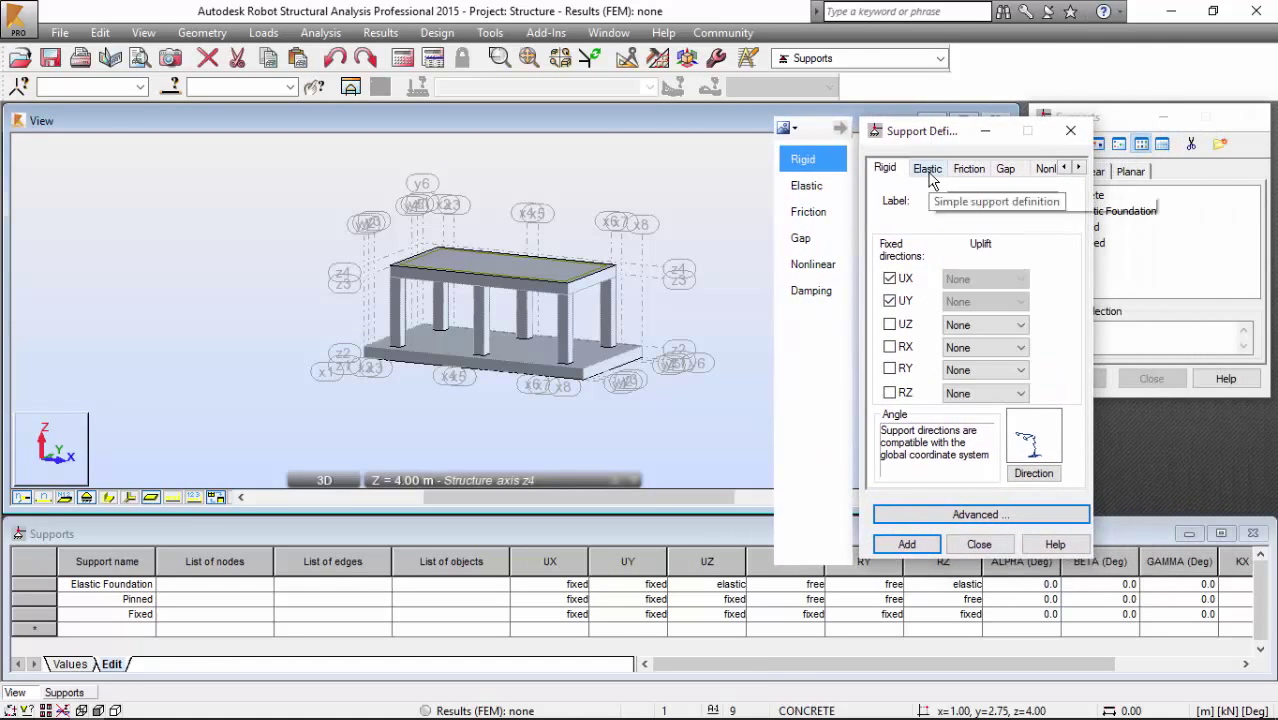
click(926, 167)
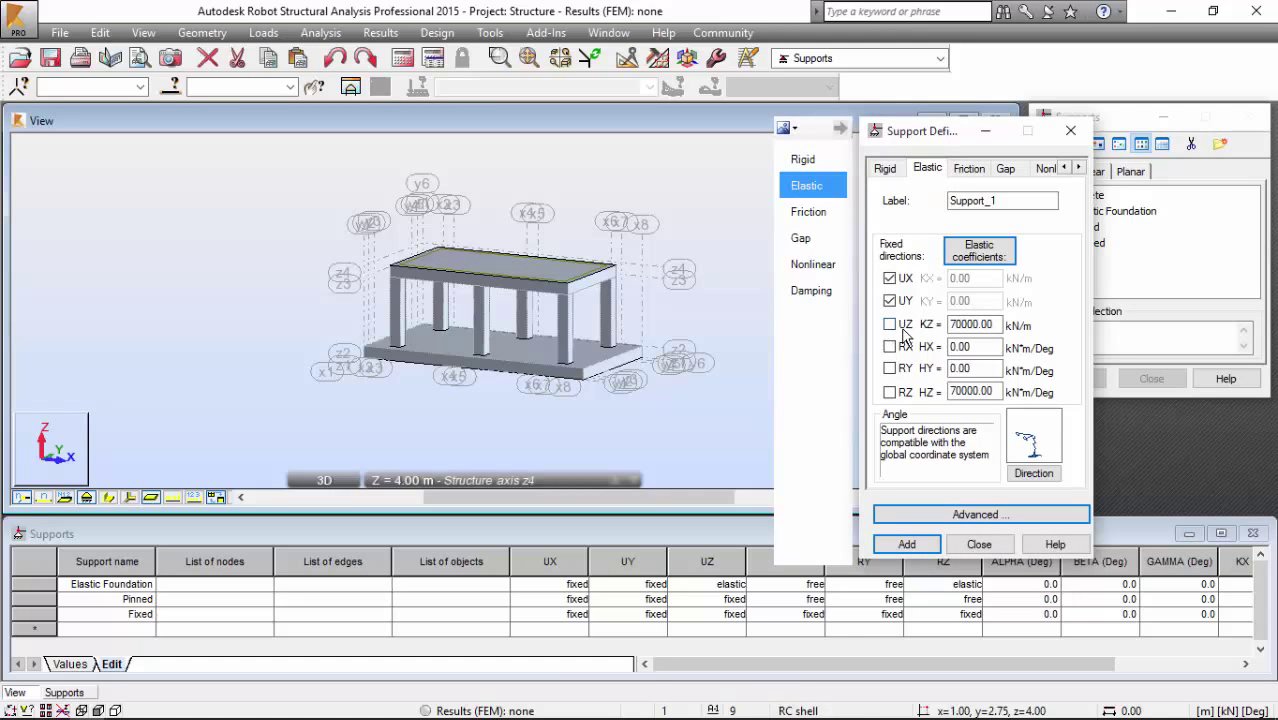
triple_click(972, 324)
text(Elastic Foundat)
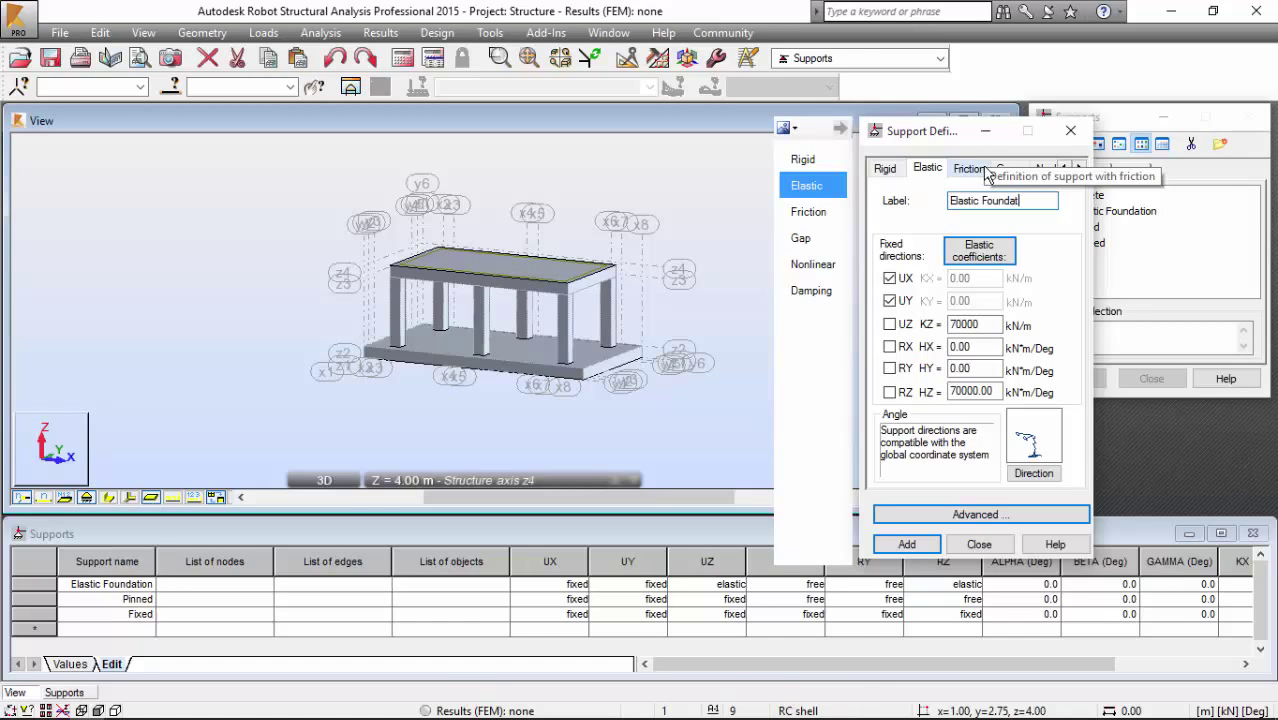
mouse_move(997, 290)
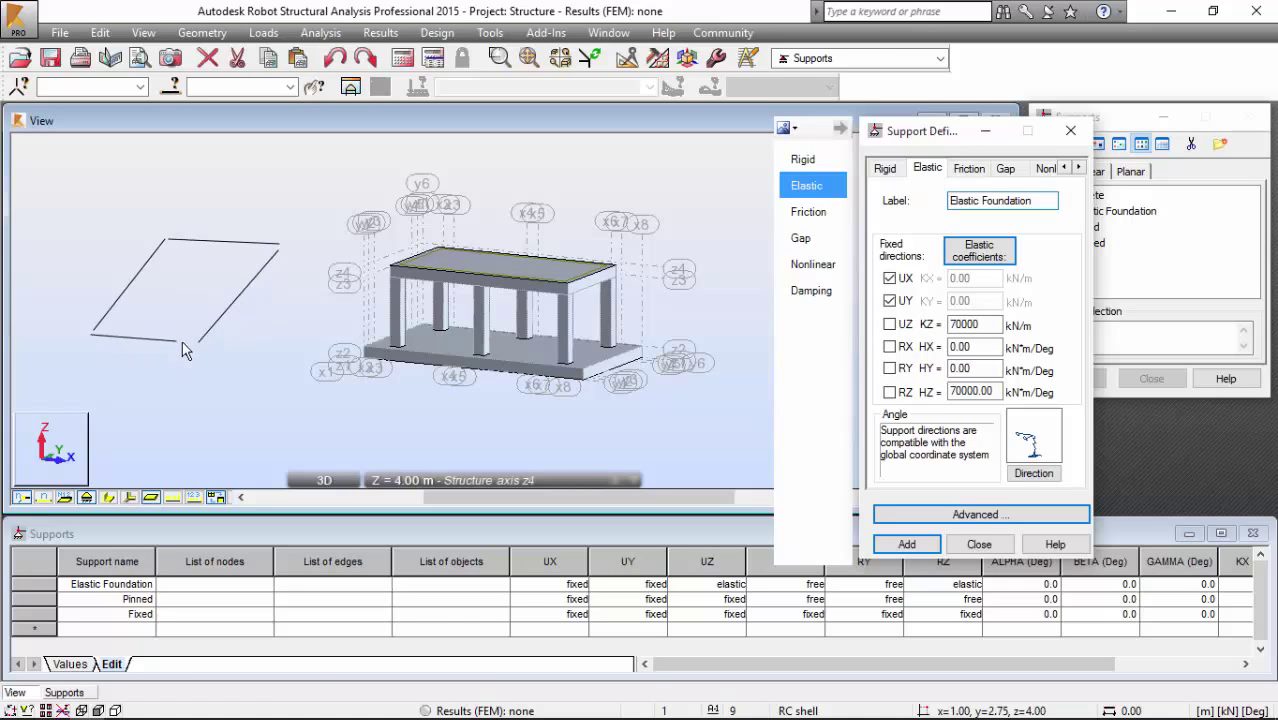
mouse_move(193, 318)
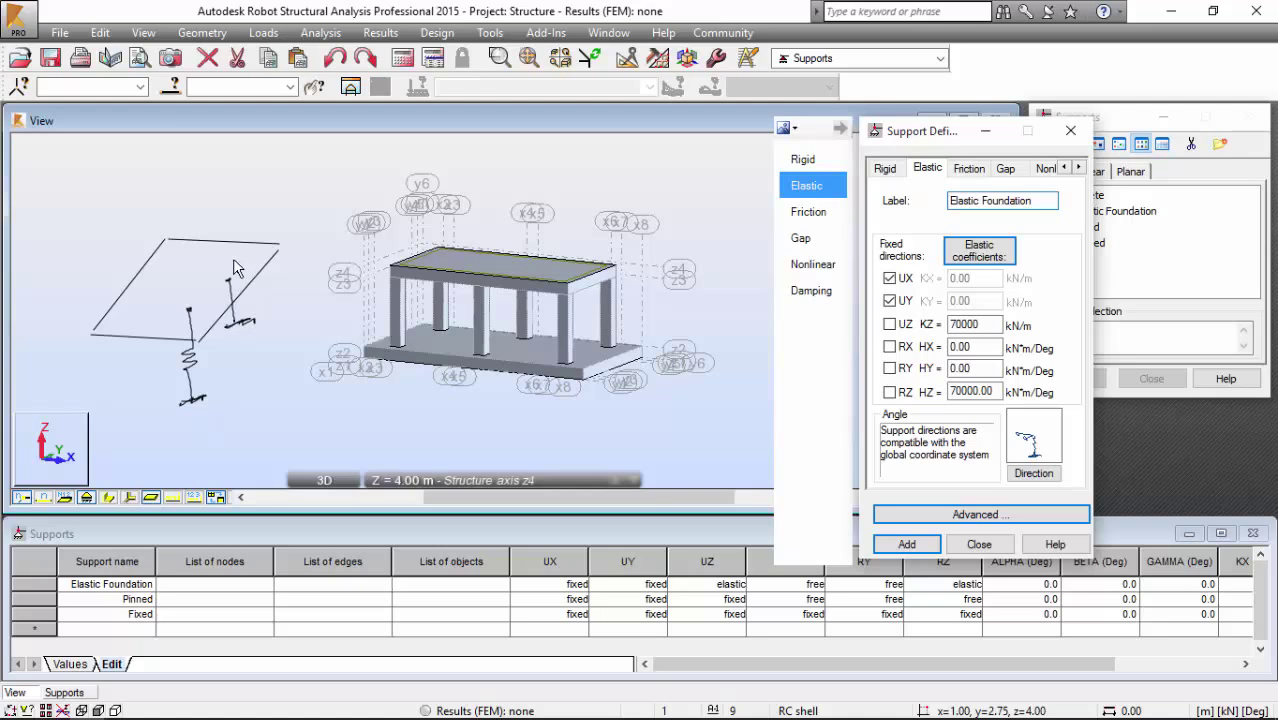
mouse_move(190, 260)
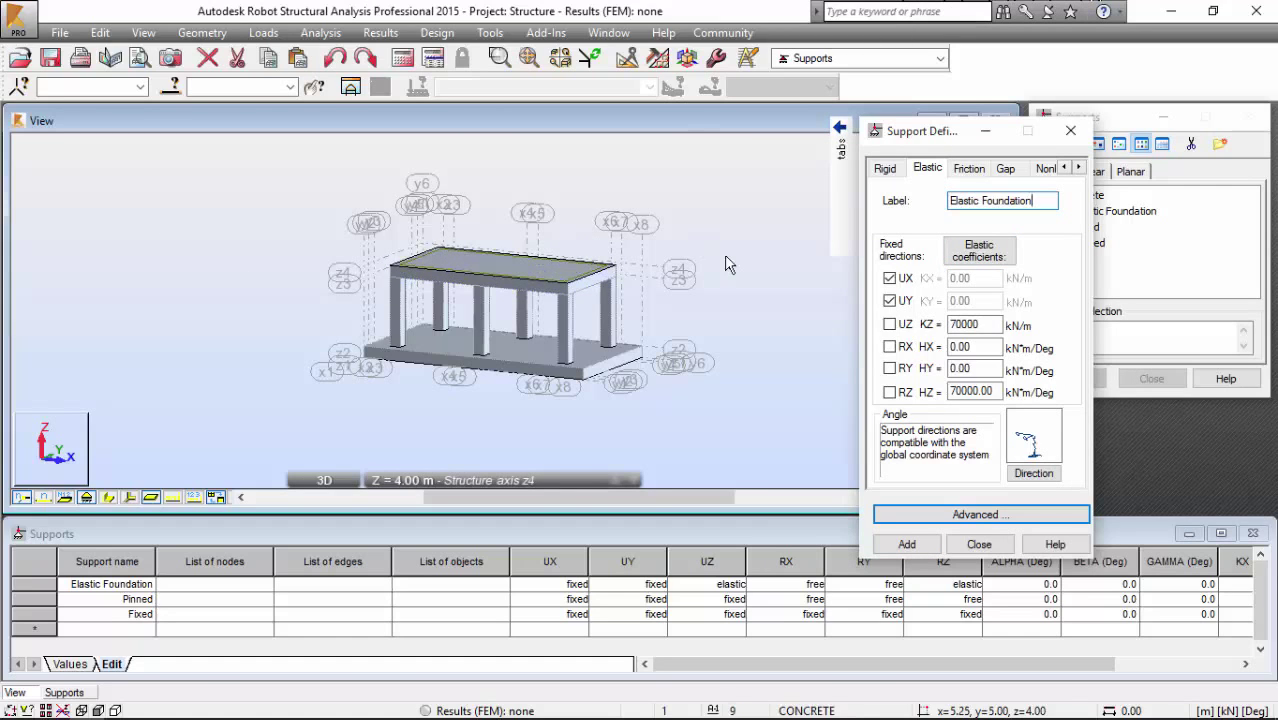
click(905, 544)
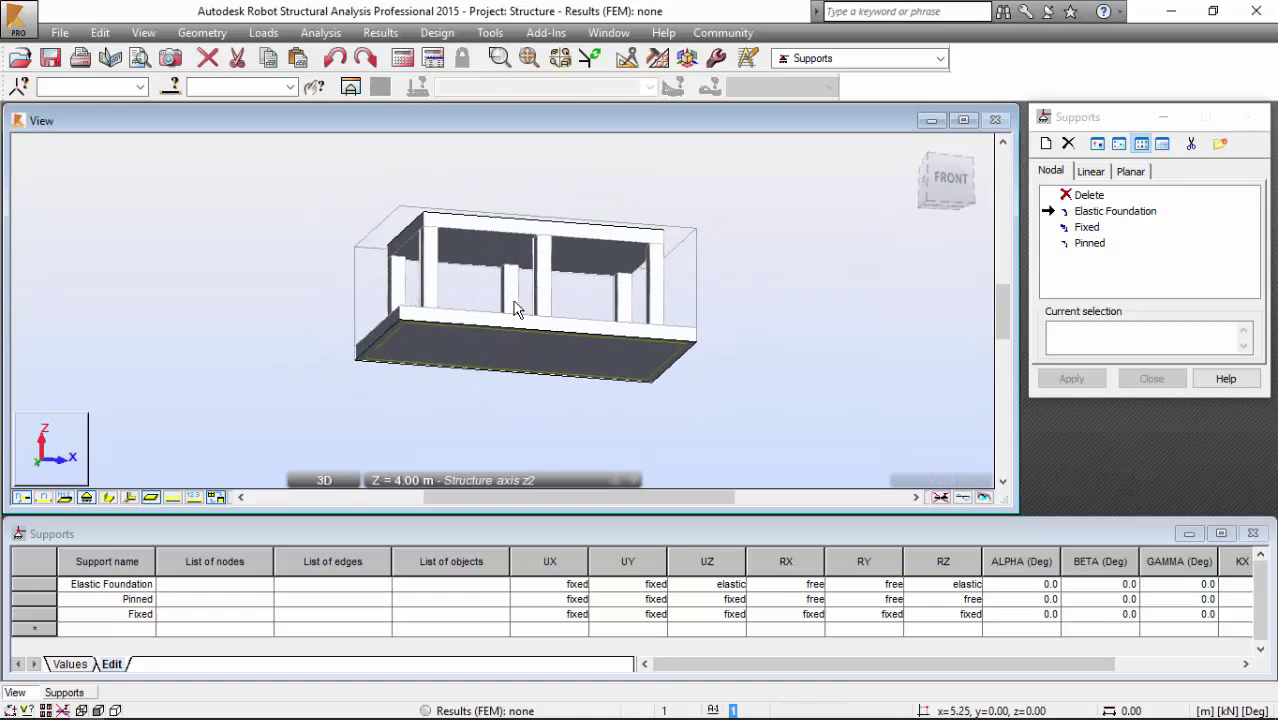
Apply 'Elastic Foundation' as a planar support to the slab's bottom contour, object Ref(1)
click(490, 345)
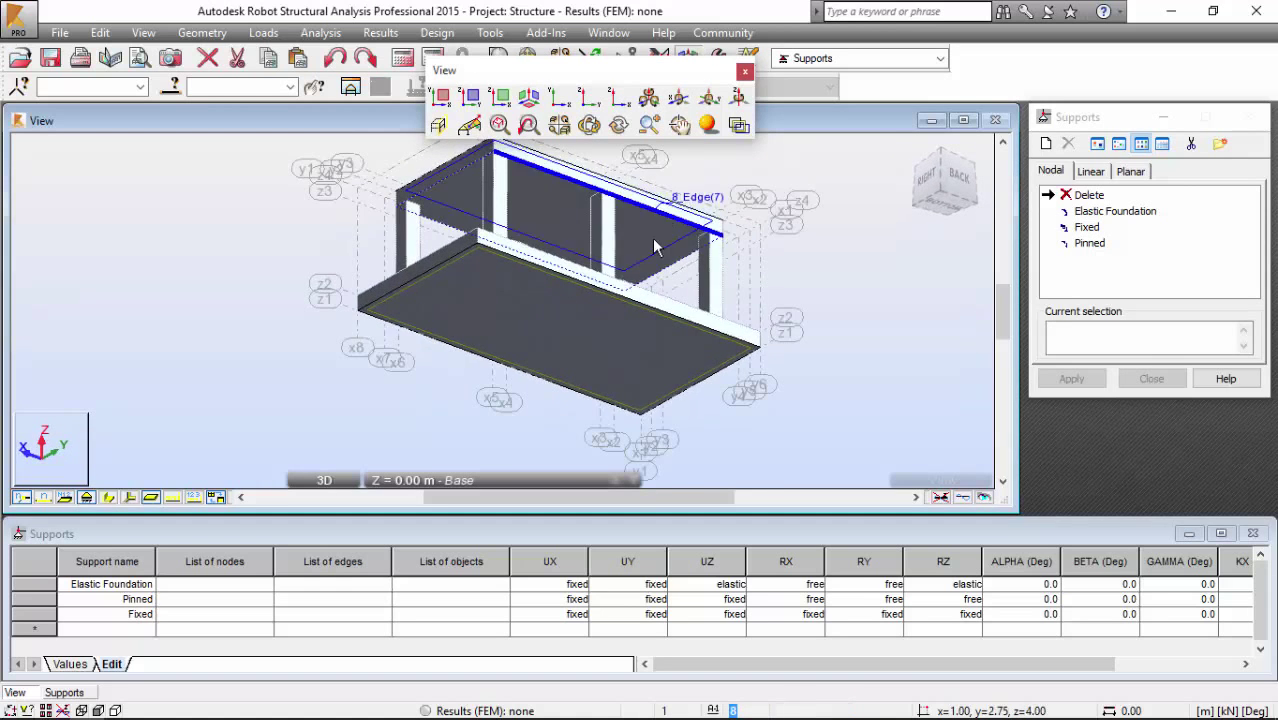
click(645, 358)
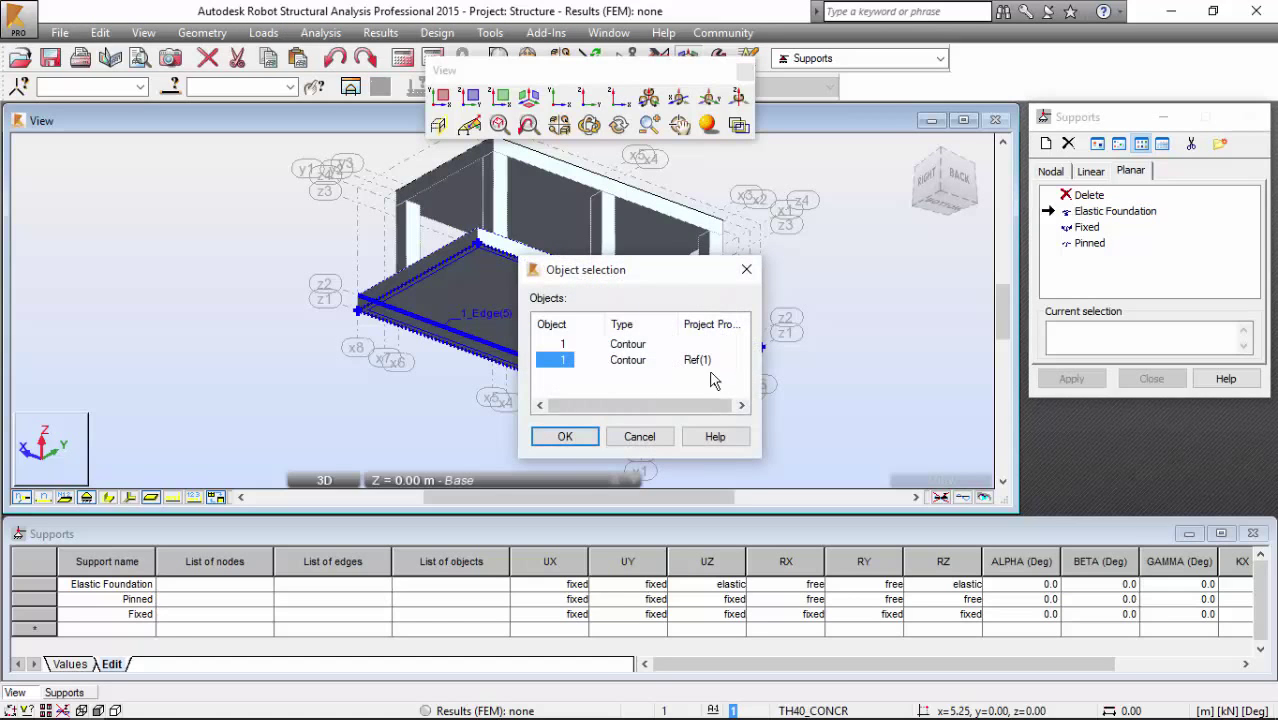
click(564, 436)
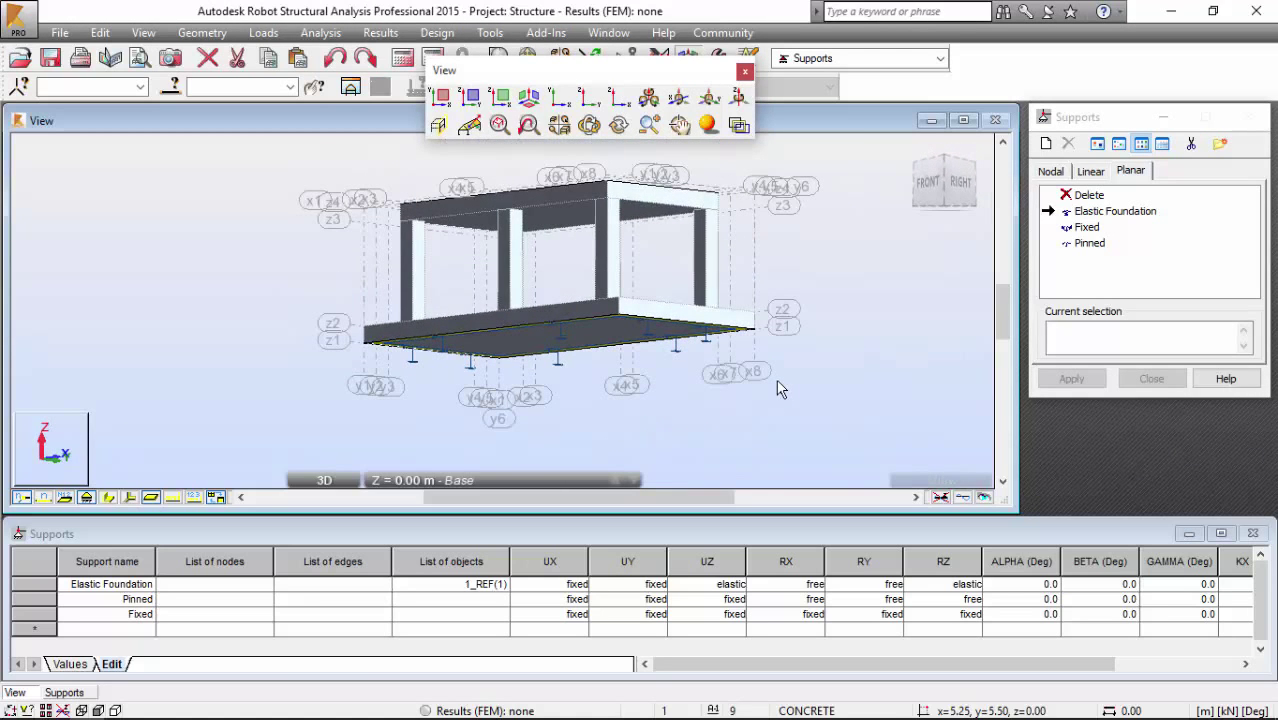
click(937, 58)
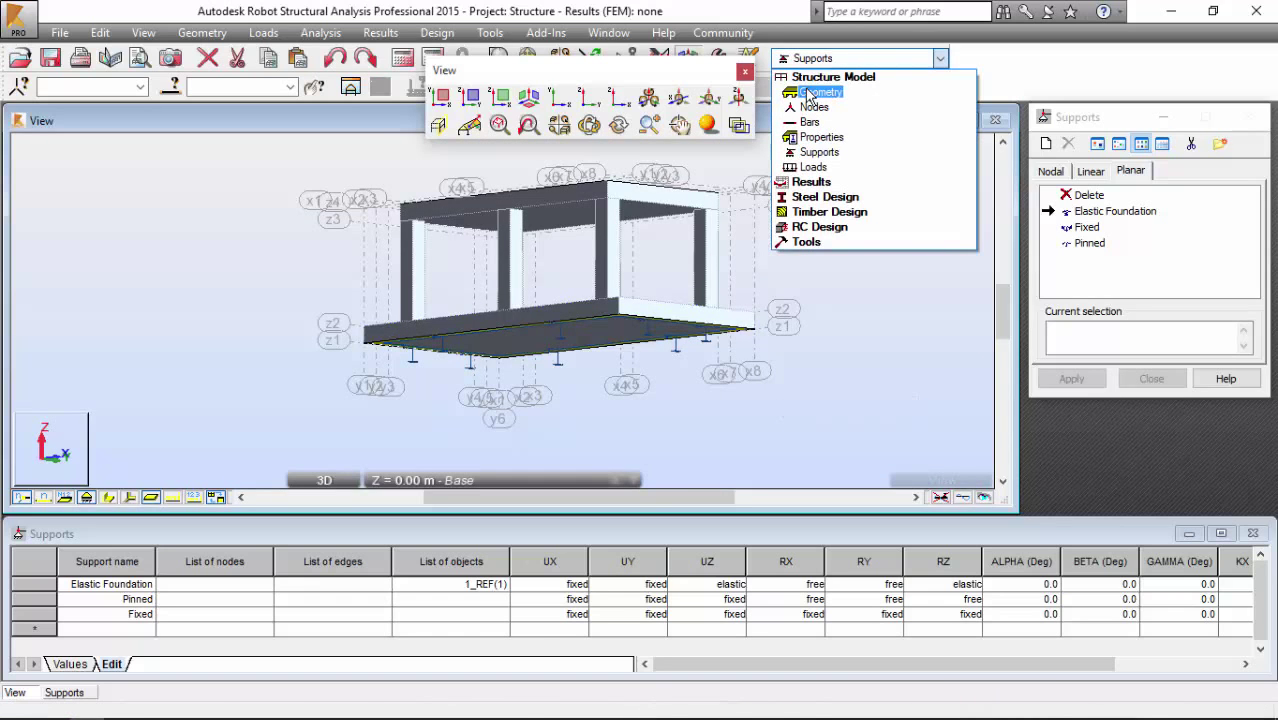
Switch to the Geometry layout and apply Display settings with Structure > Support shapes enabled
click(822, 92)
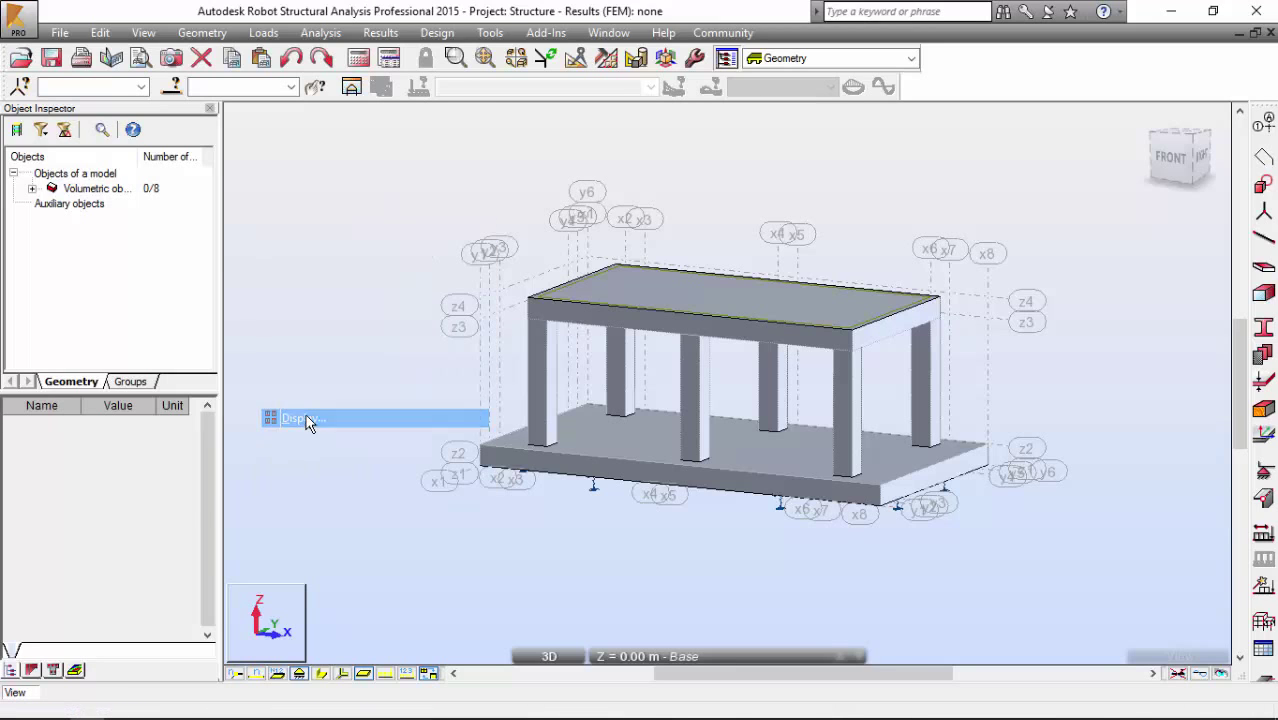
click(300, 418)
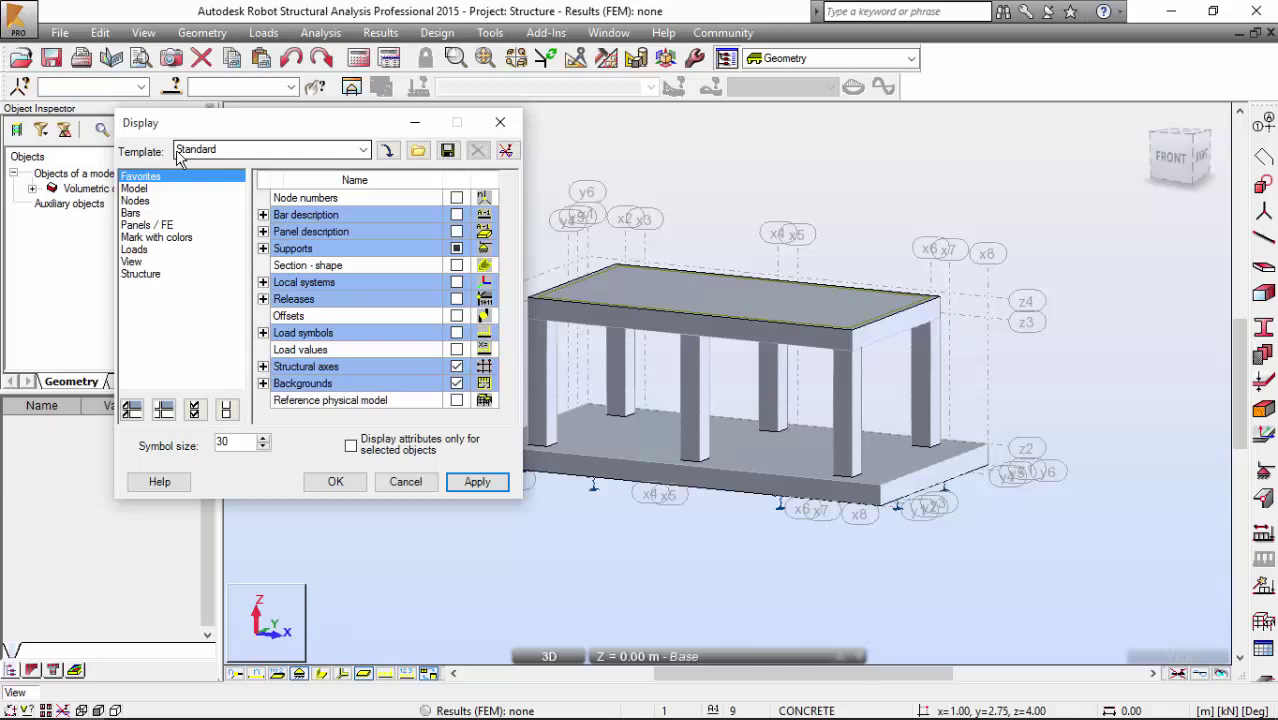
click(141, 274)
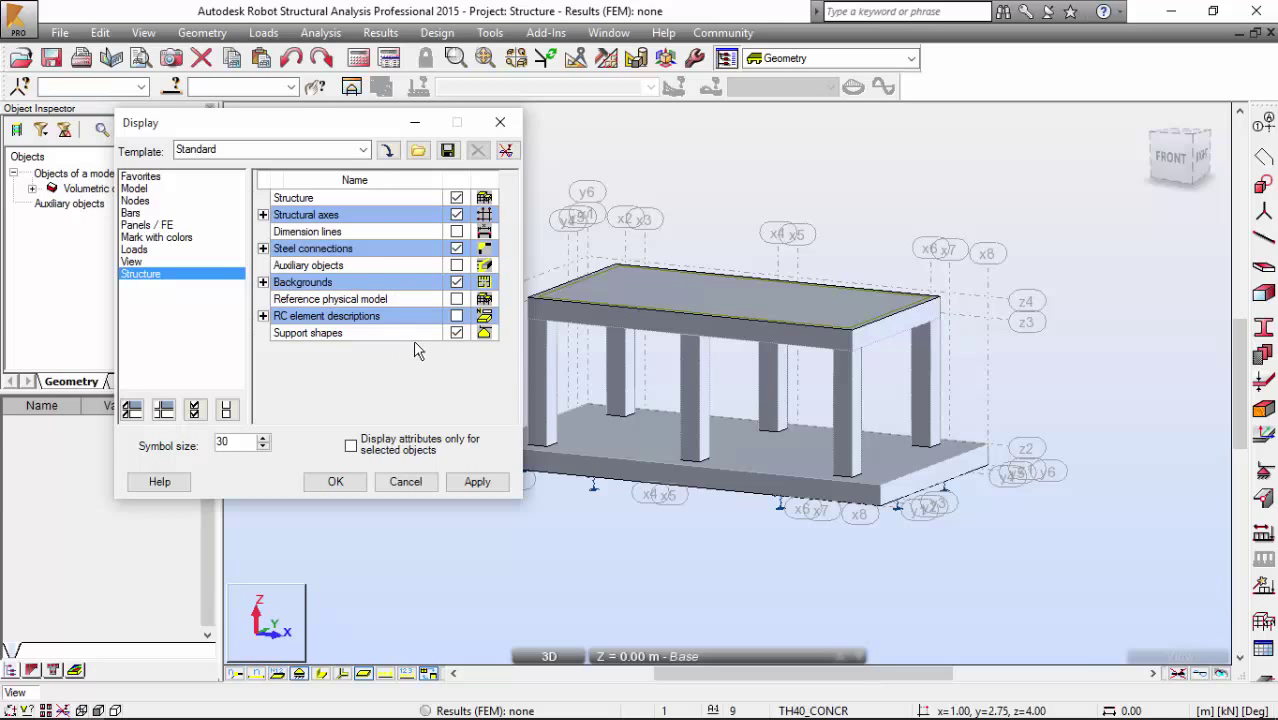
click(477, 482)
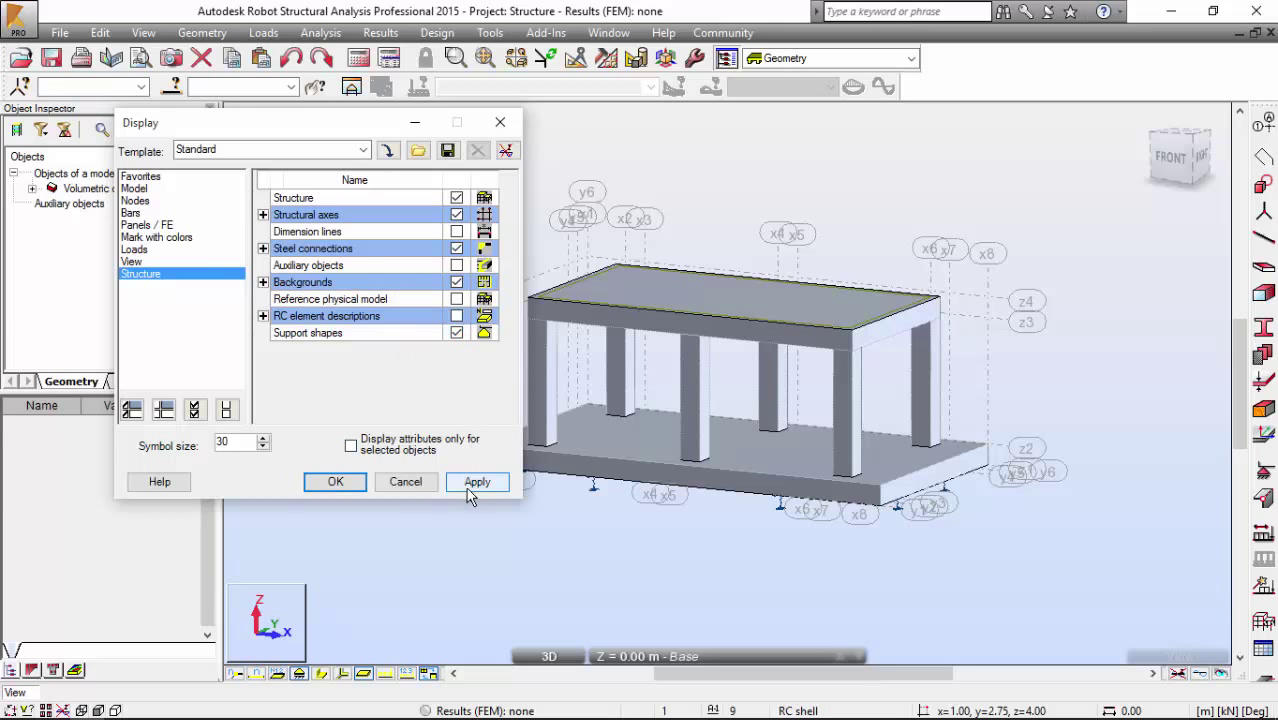
click(335, 481)
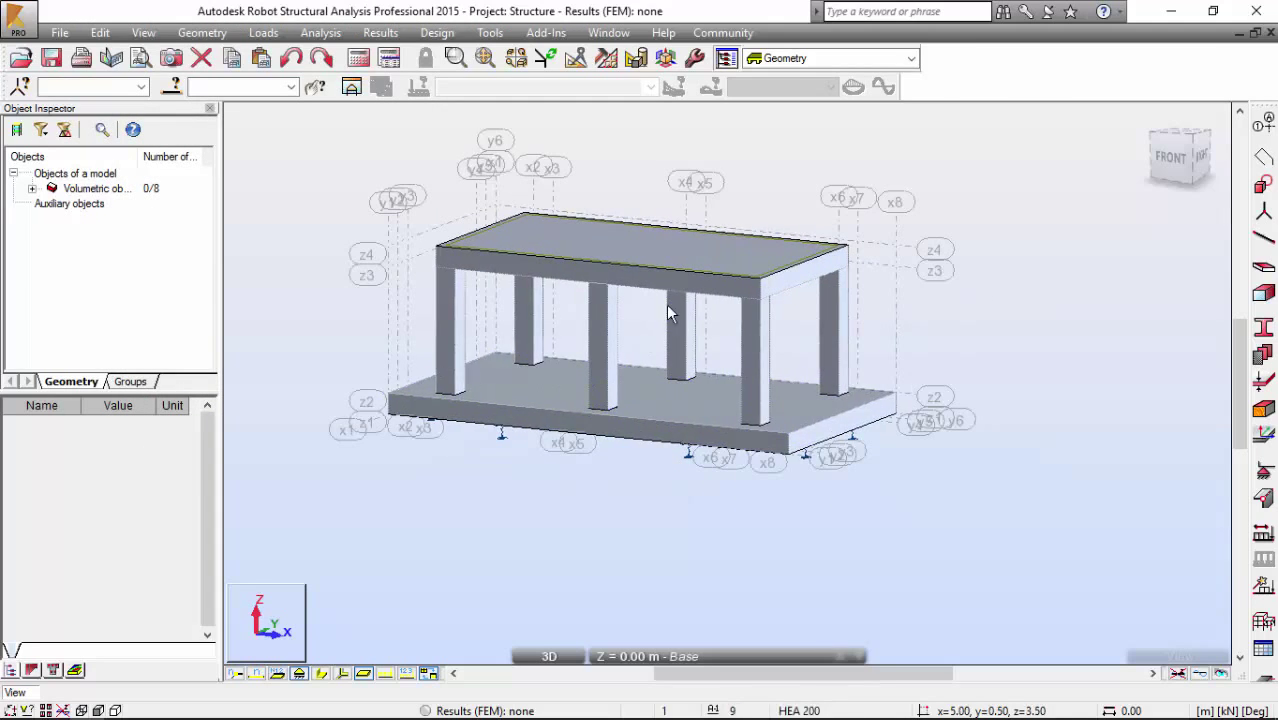